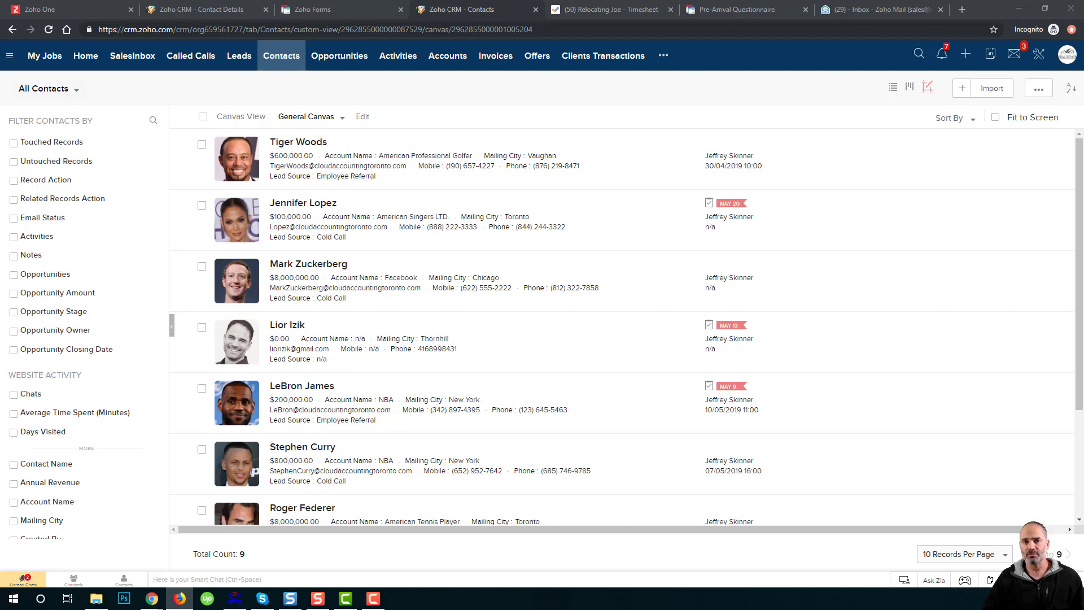
pyautogui.moveTo(312, 147)
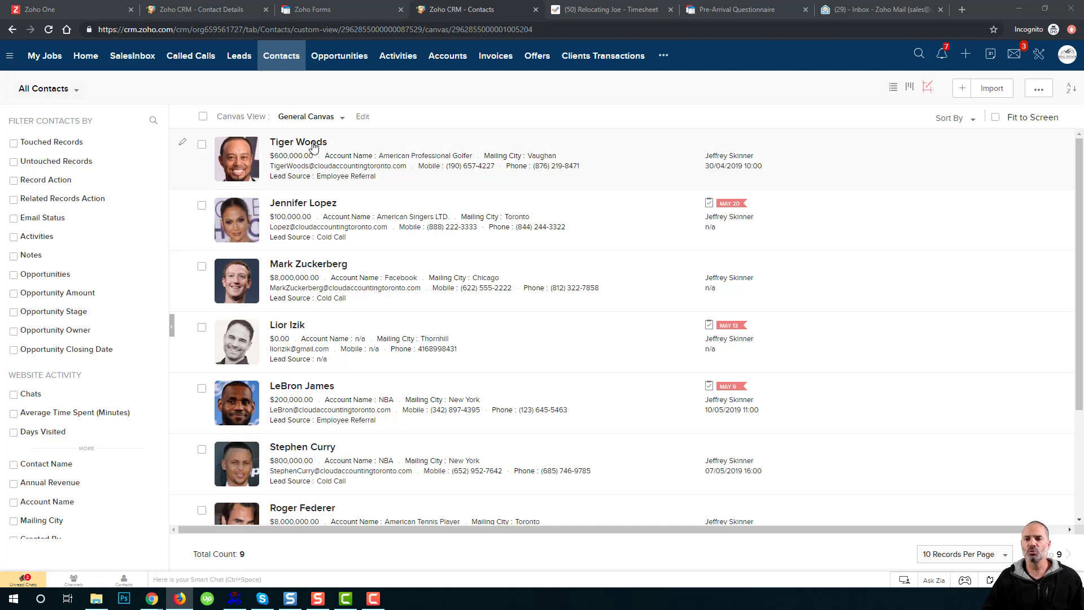
# Open Tiger Woods' contact and its MOVING FEES $5,000 client transaction record.
pyautogui.click(299, 142)
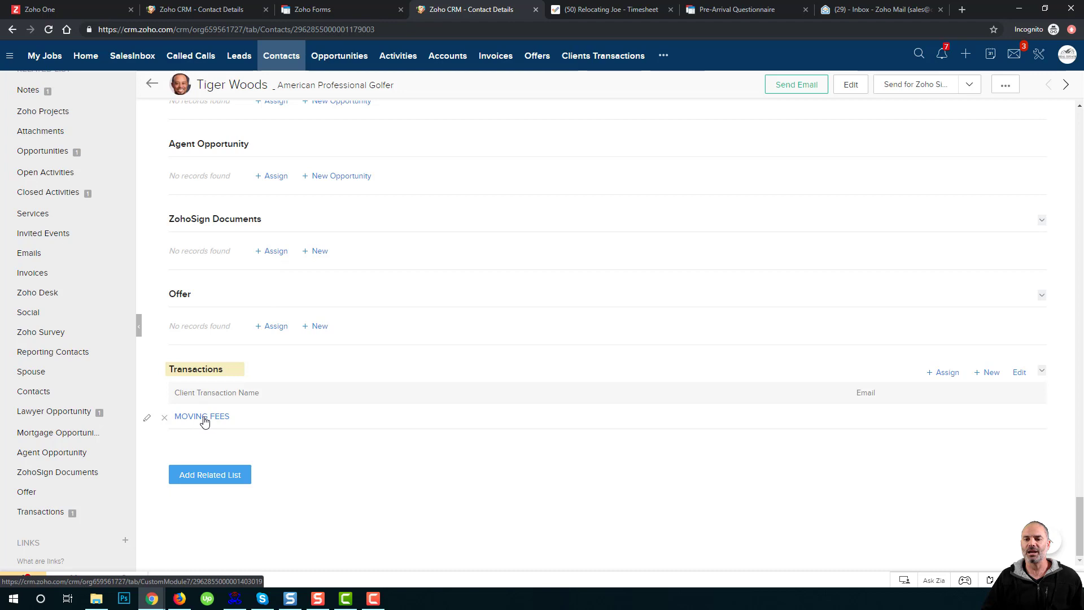
pyautogui.click(201, 416)
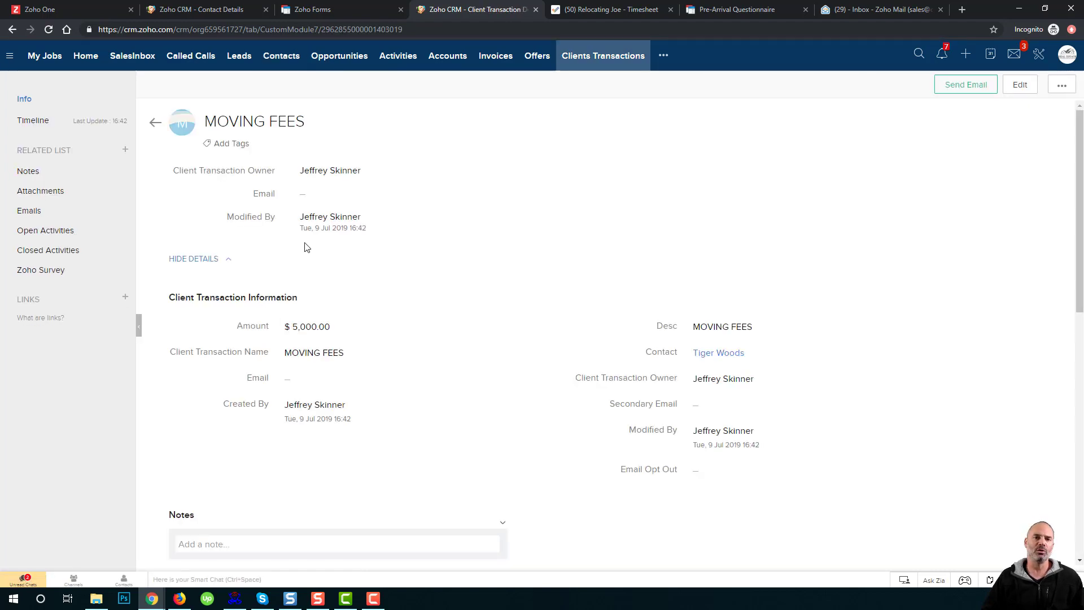
pyautogui.moveTo(329, 250)
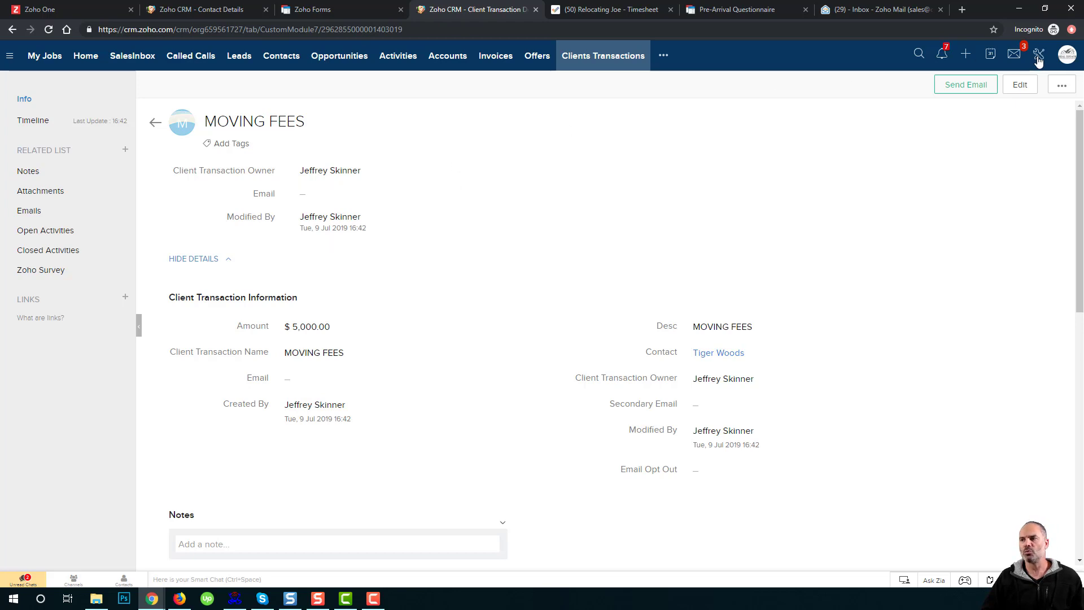
# From Setup > Portals, begin editing the Client Portal's tab configuration.
pyautogui.click(1029, 55)
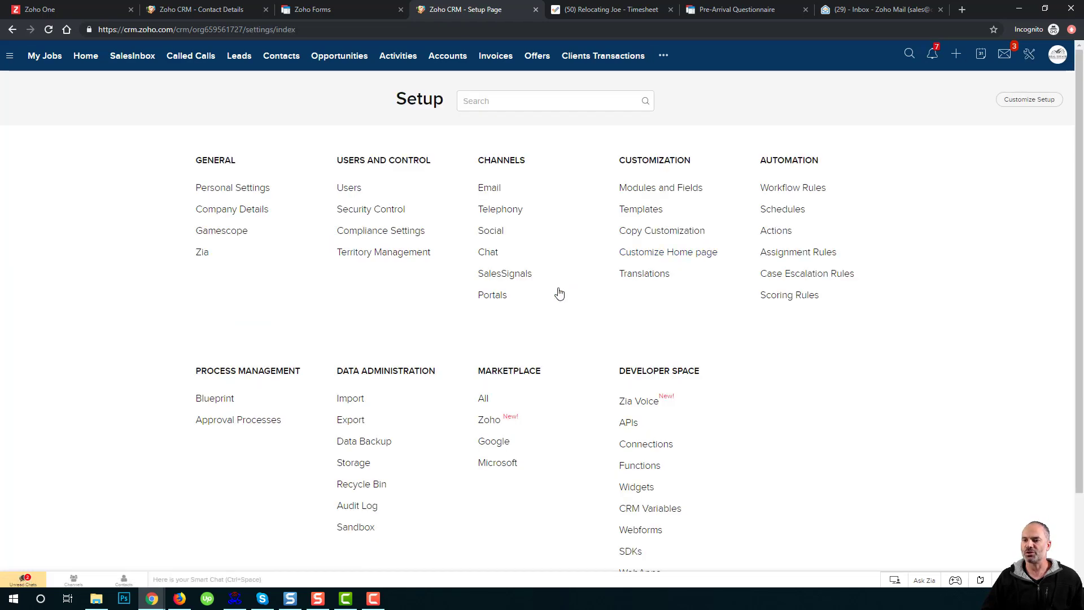
pyautogui.click(492, 295)
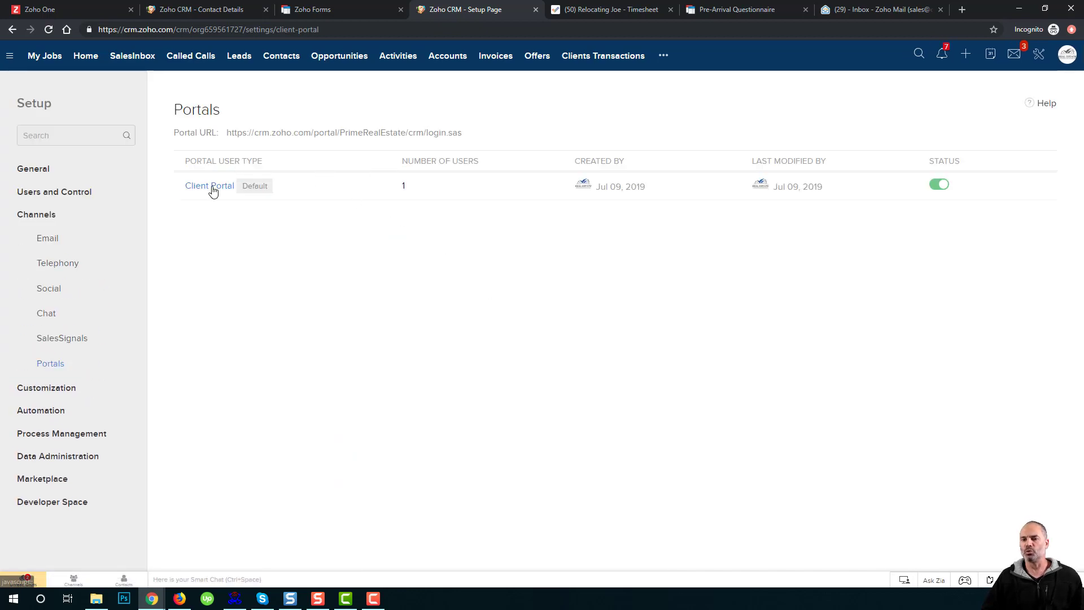
pyautogui.click(209, 185)
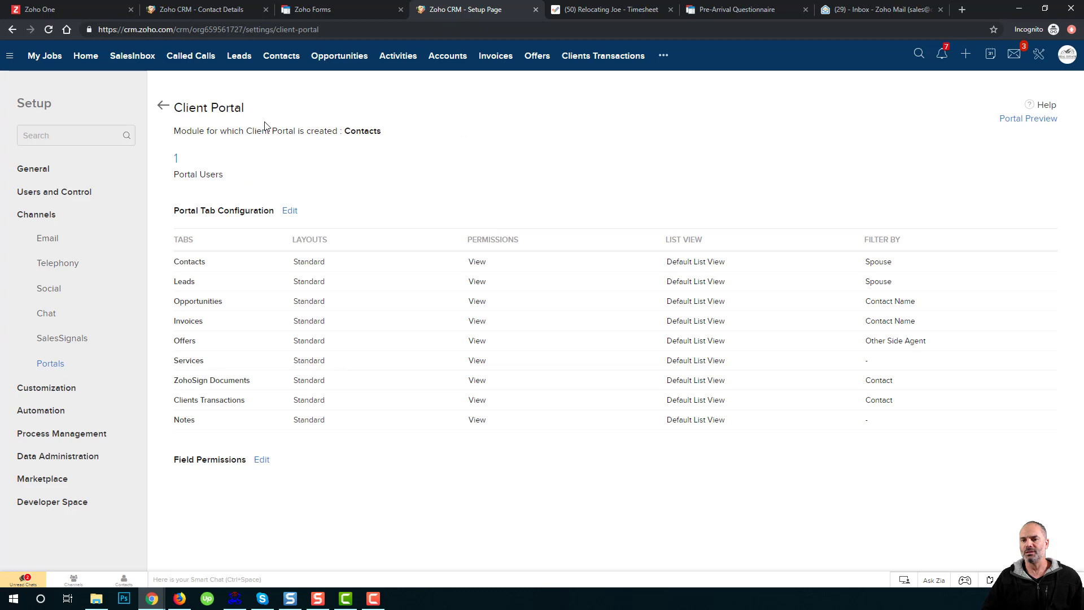
pyautogui.moveTo(290, 238)
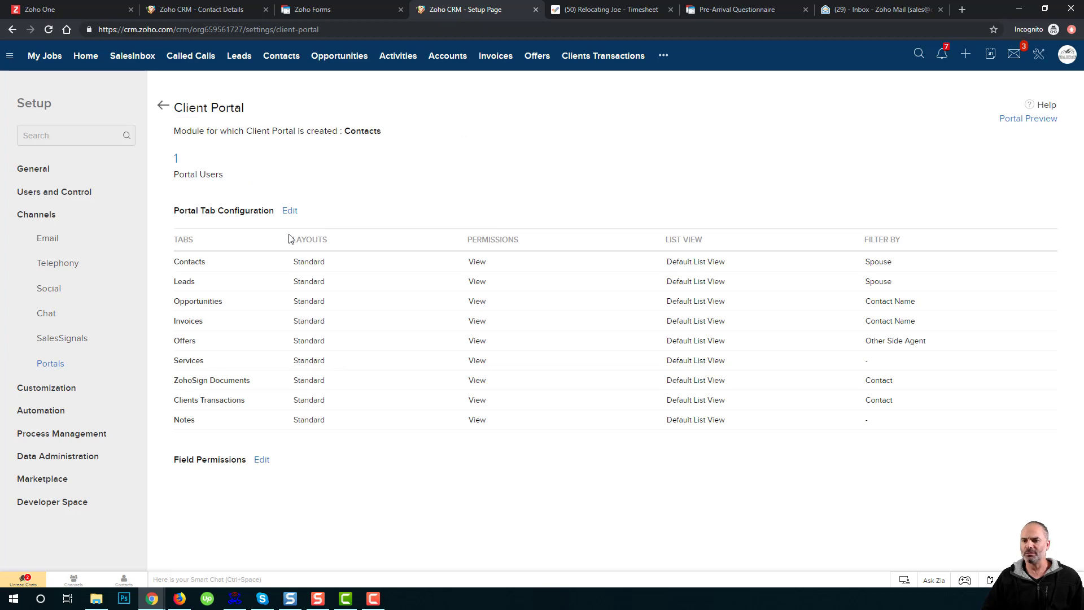
pyautogui.click(289, 210)
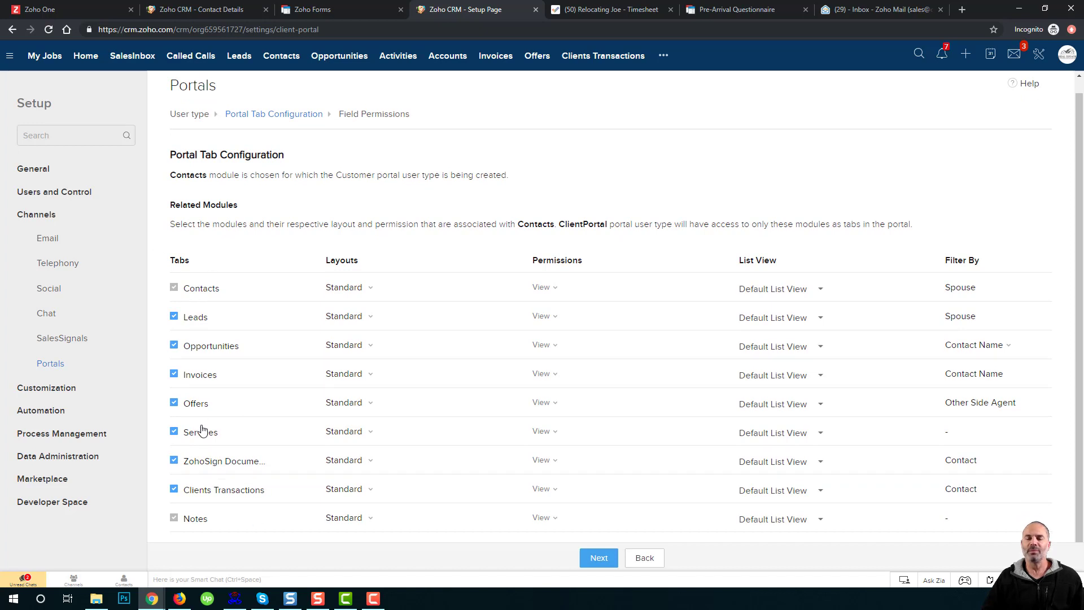
pyautogui.moveTo(204, 365)
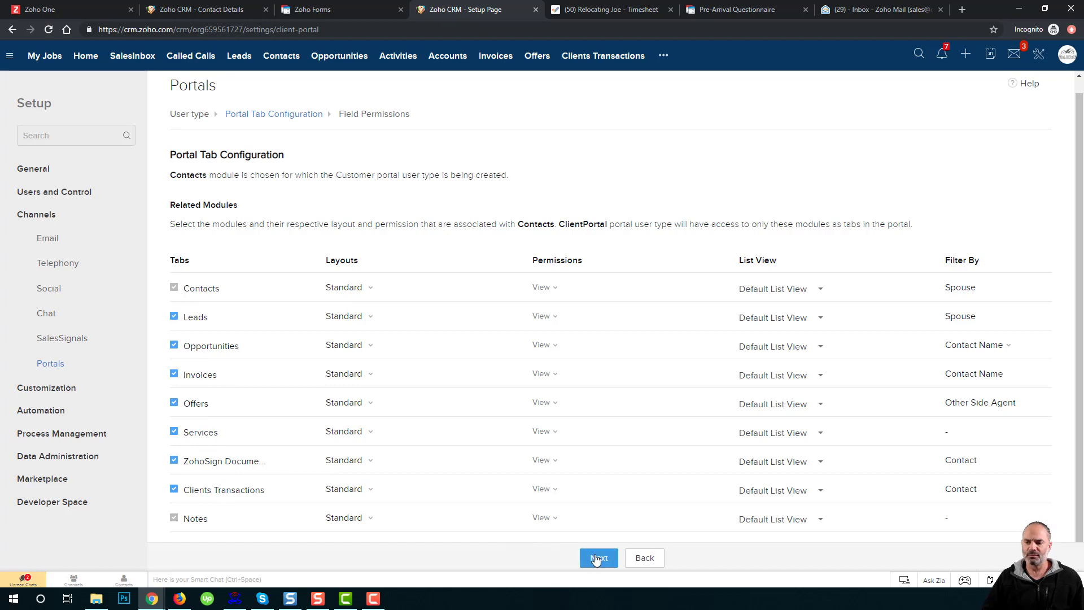
# In Clients Transactions field permissions, disable Amount while keeping Desc, Name, Contact and Email enabled.
pyautogui.click(598, 558)
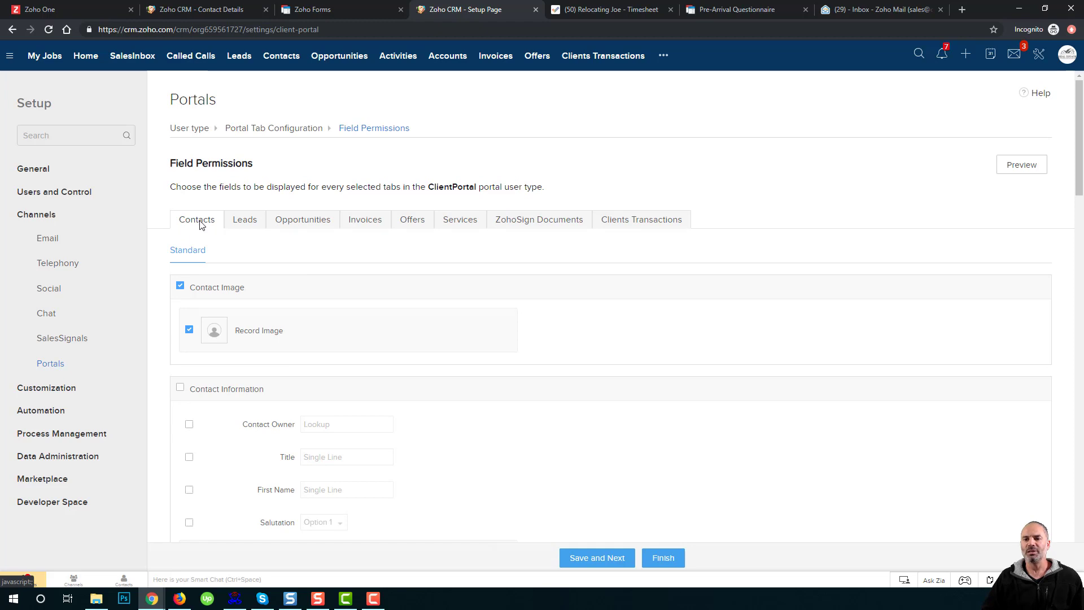
pyautogui.moveTo(220, 285)
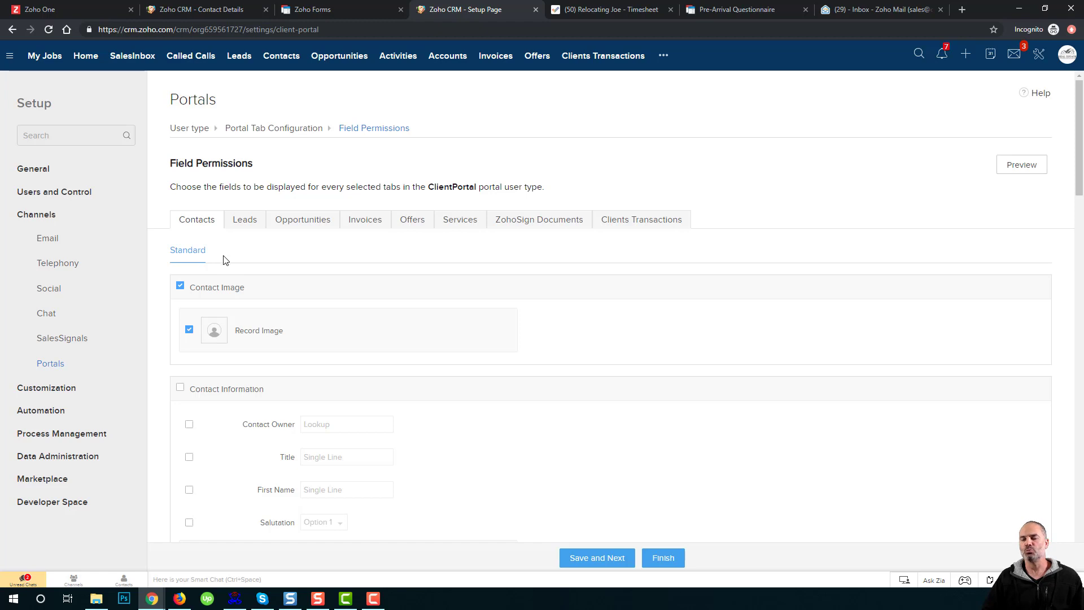
pyautogui.moveTo(641, 219)
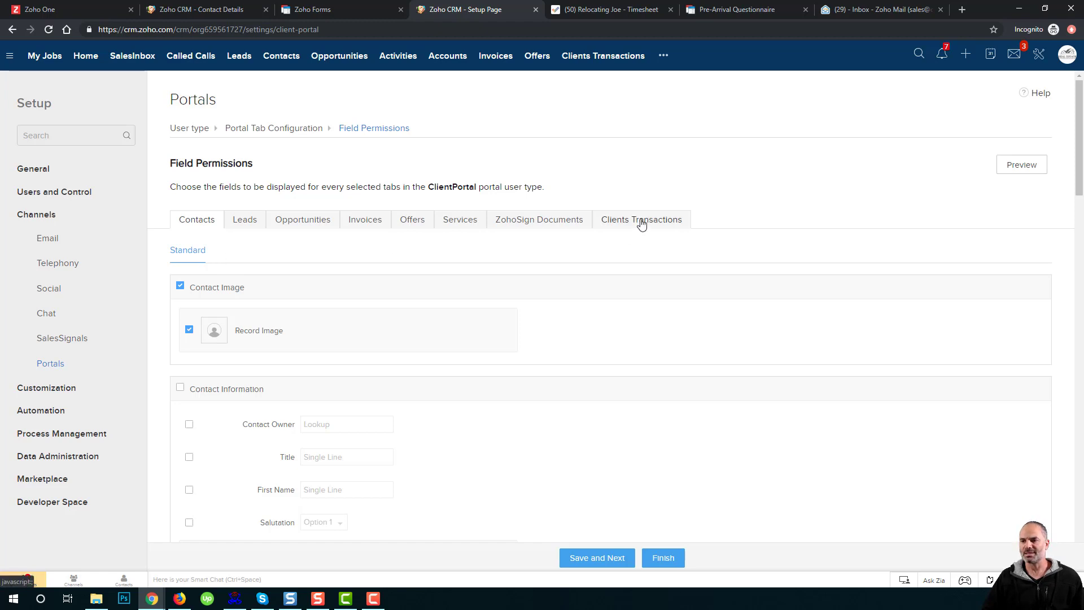
pyautogui.click(640, 219)
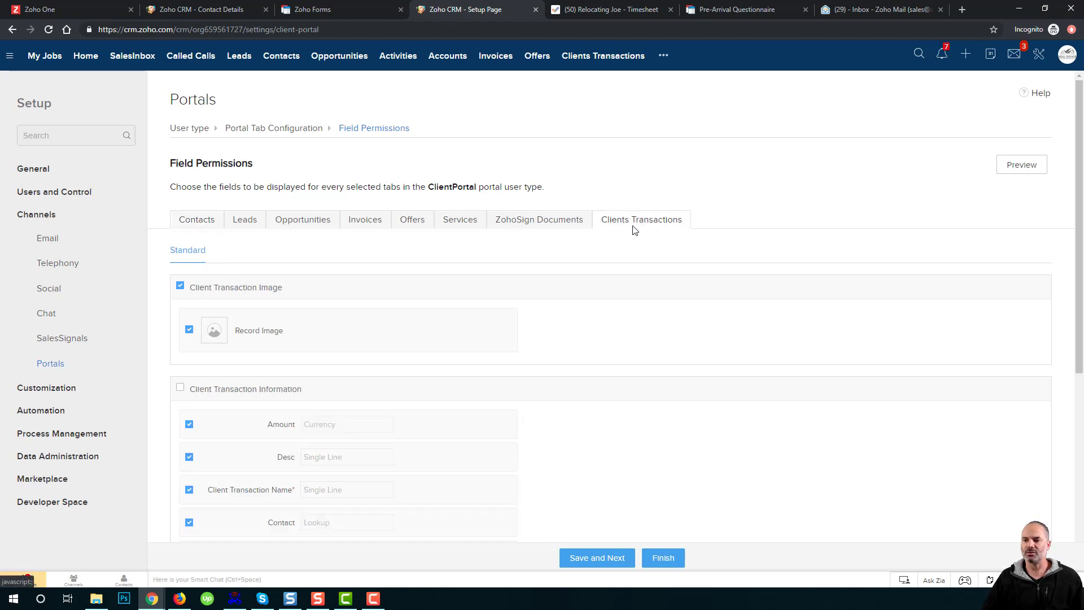
pyautogui.scroll(-3)
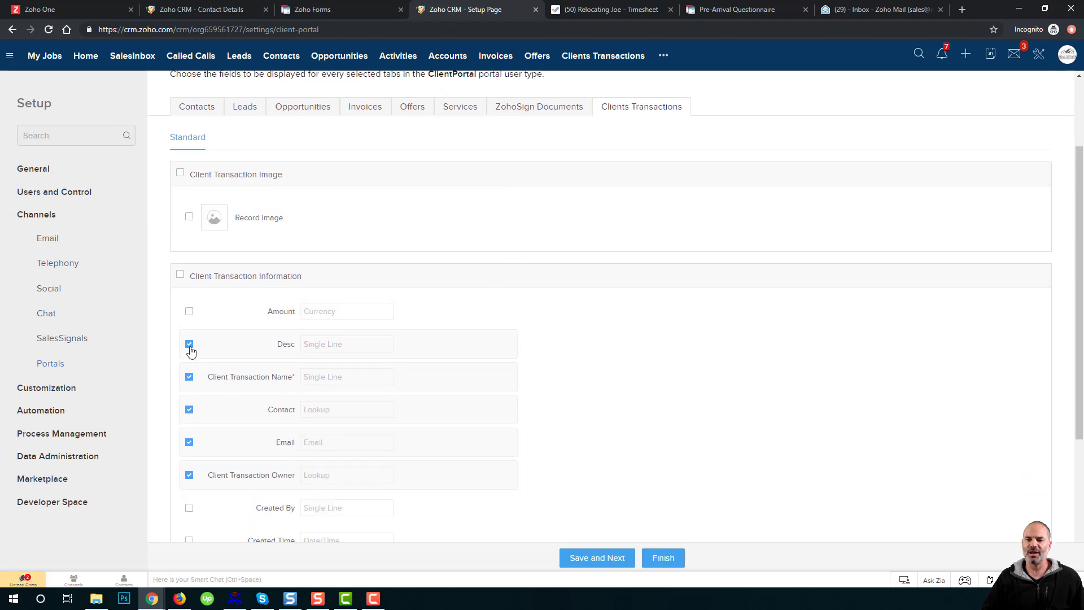
pyautogui.click(189, 344)
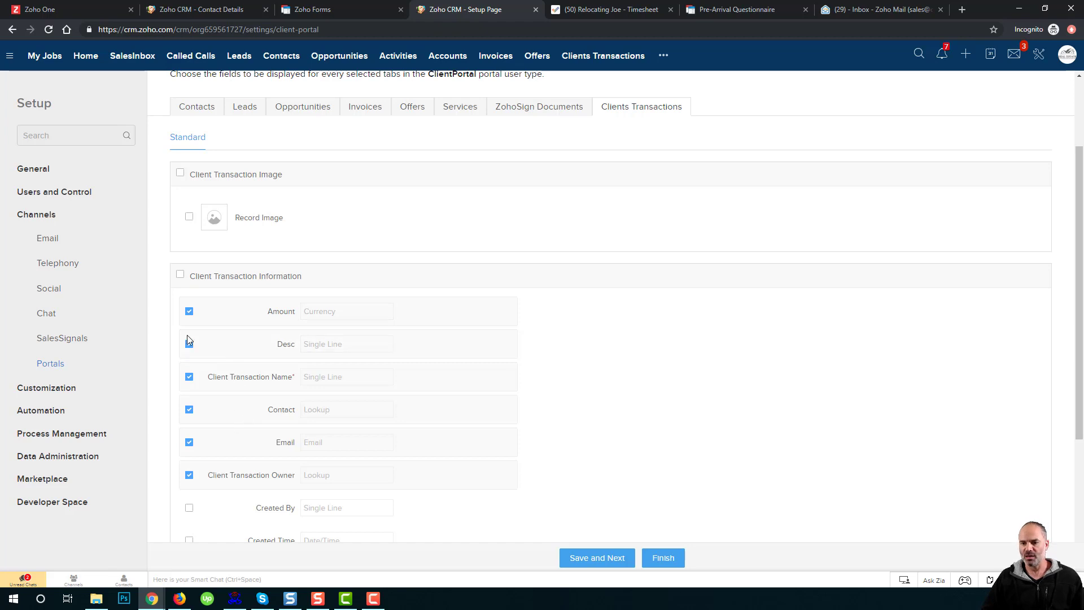
pyautogui.click(189, 344)
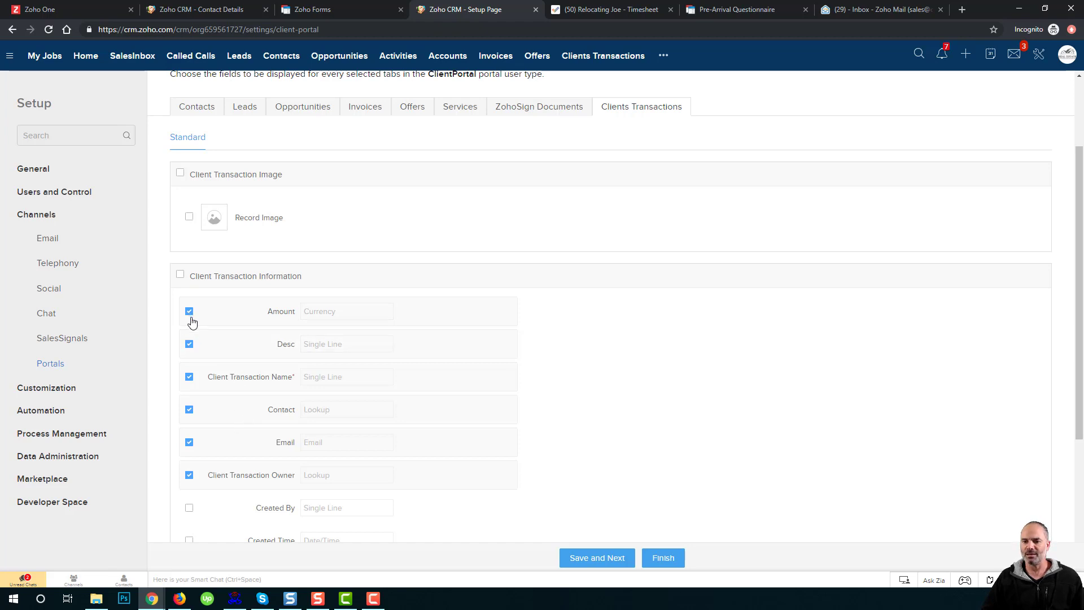
pyautogui.click(189, 311)
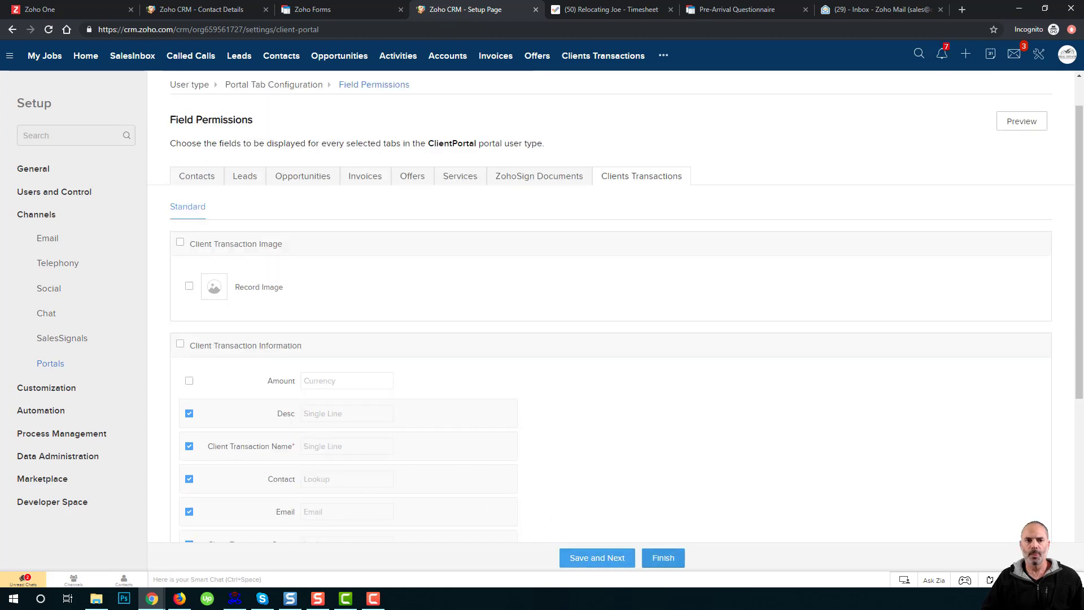
# Finish the permission changes, reload the portal and view MOVING FEES as a portal user.
pyautogui.click(1021, 121)
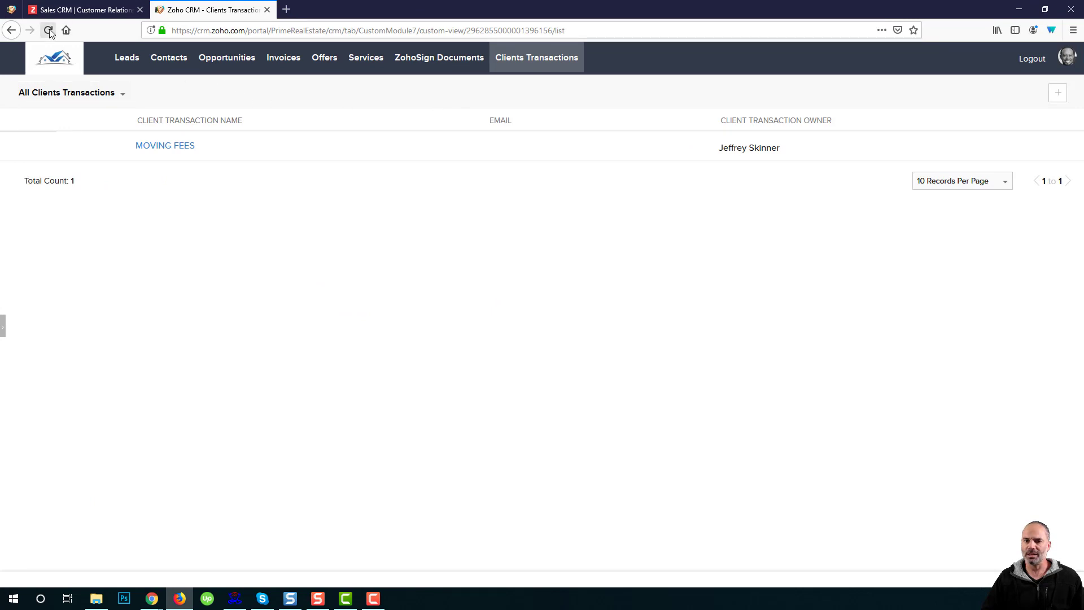
pyautogui.click(48, 30)
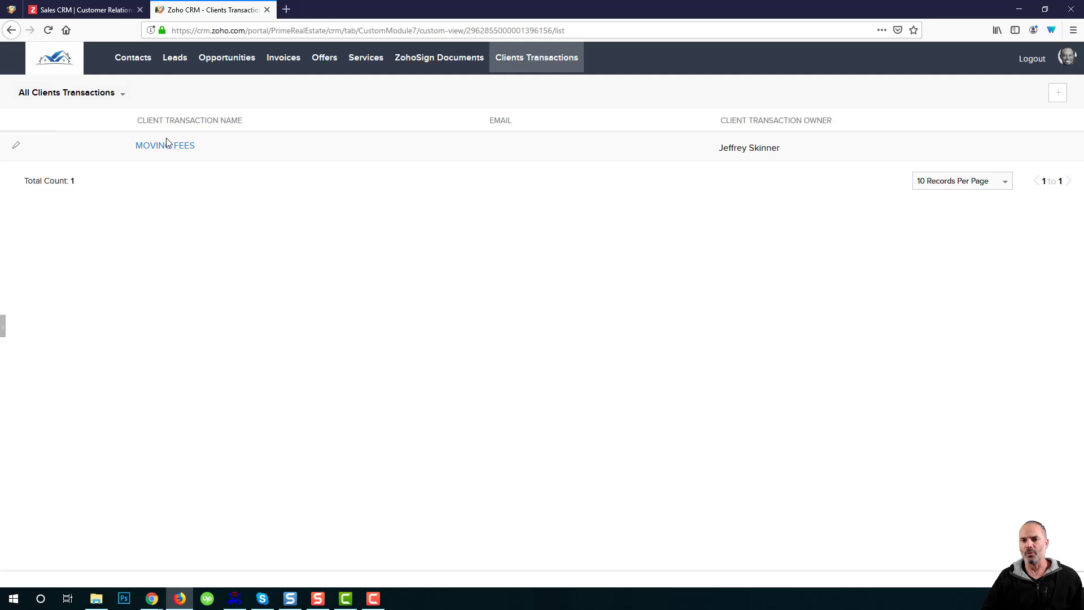
pyautogui.click(165, 145)
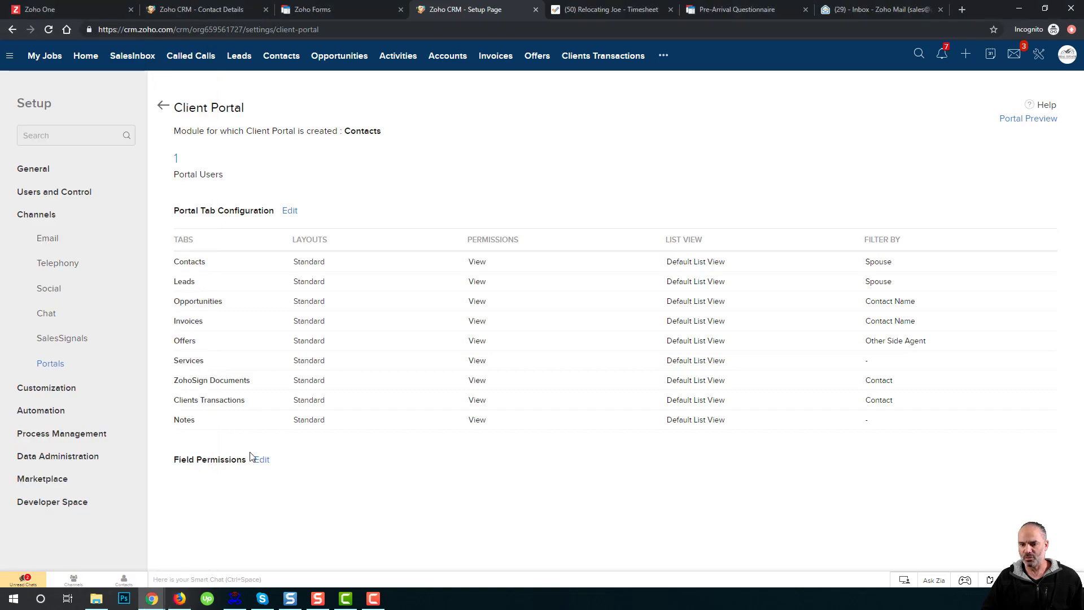
# Re-enable the Amount field for Clients Transactions, finish, and reload the portal record.
pyautogui.click(261, 459)
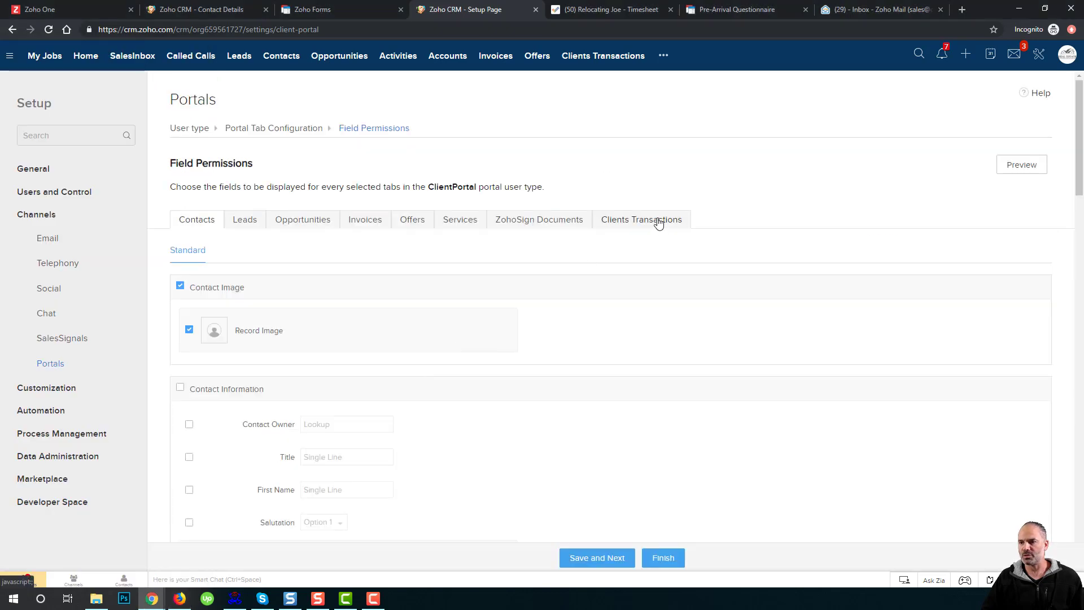
pyautogui.click(641, 219)
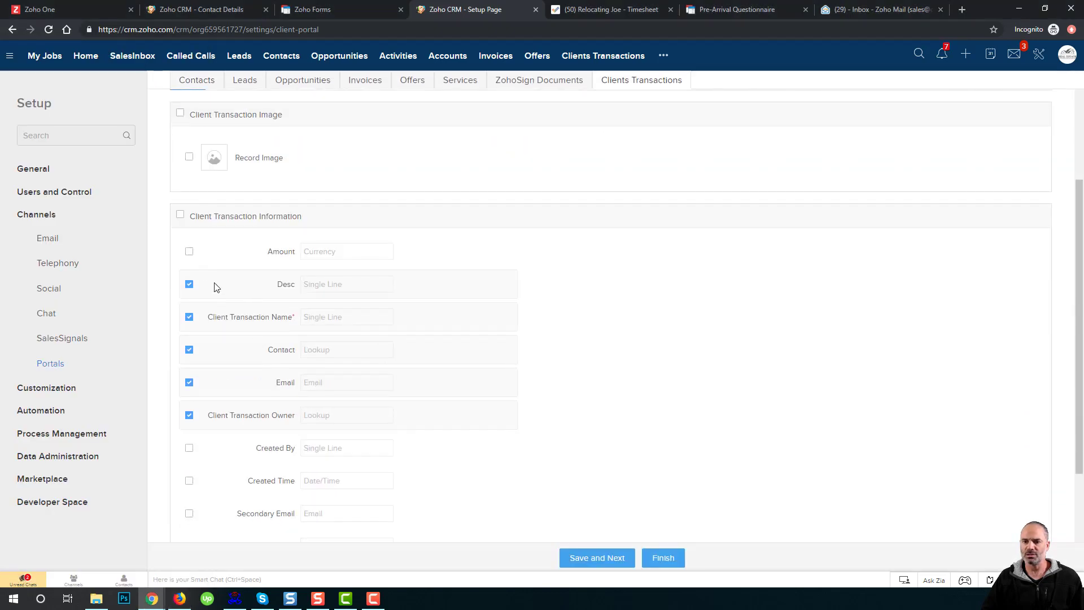
pyautogui.click(189, 251)
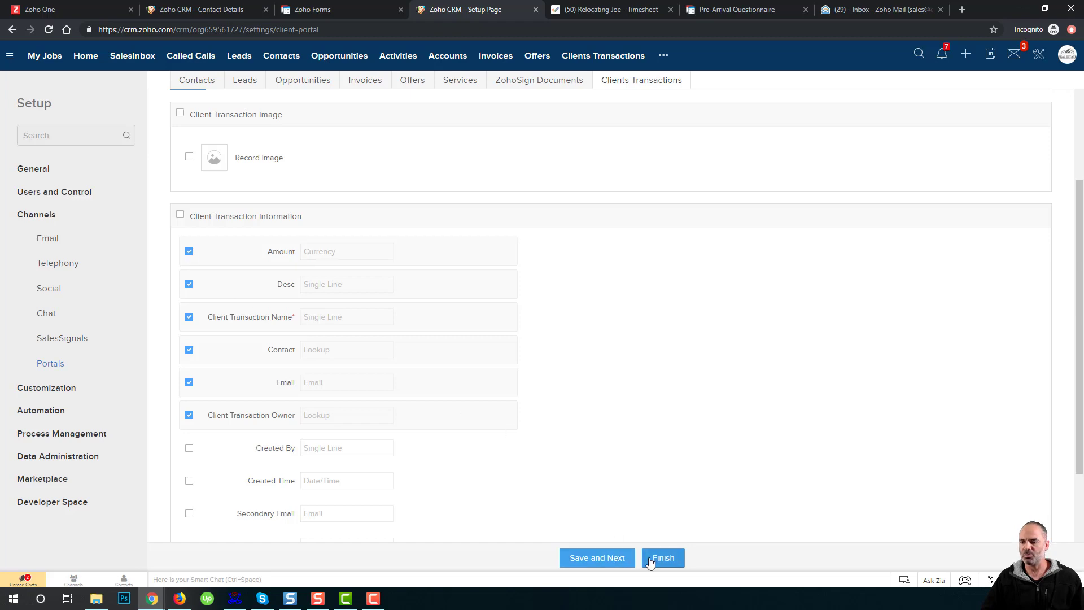
pyautogui.click(662, 557)
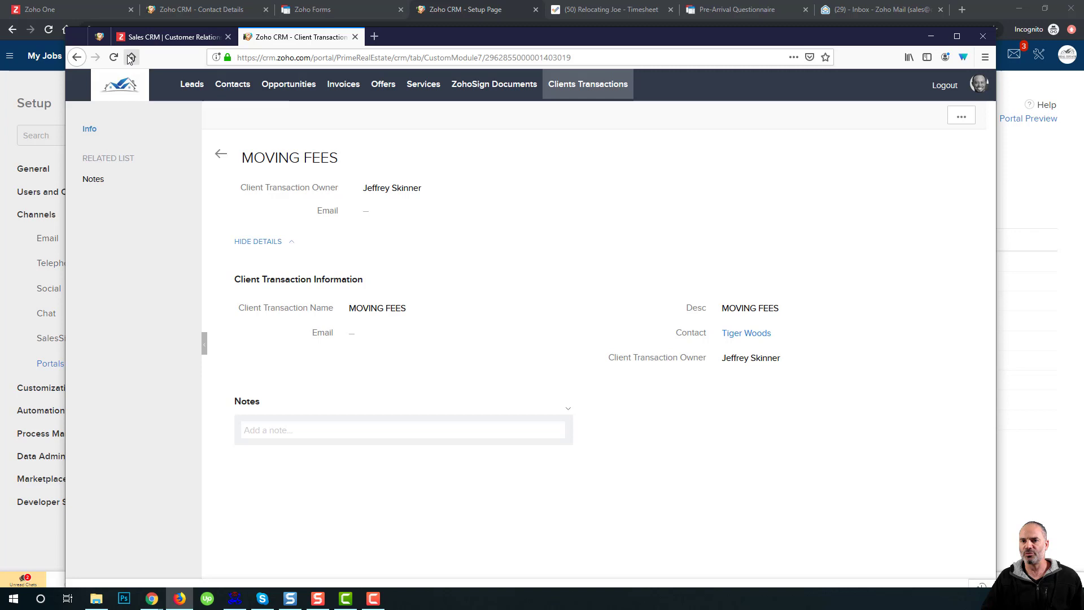
pyautogui.click(114, 57)
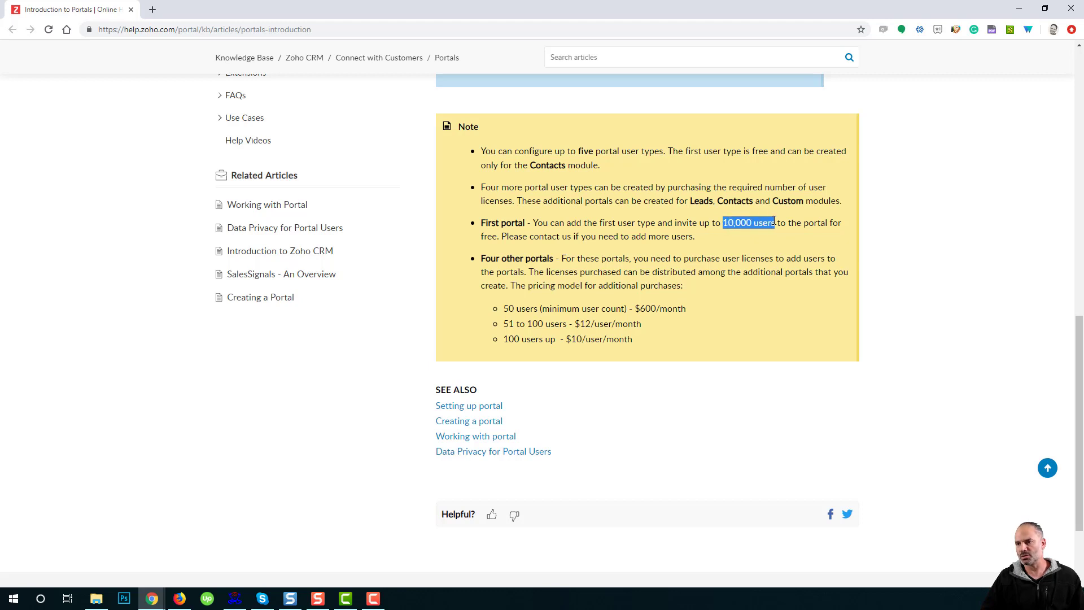
pyautogui.moveTo(706, 250)
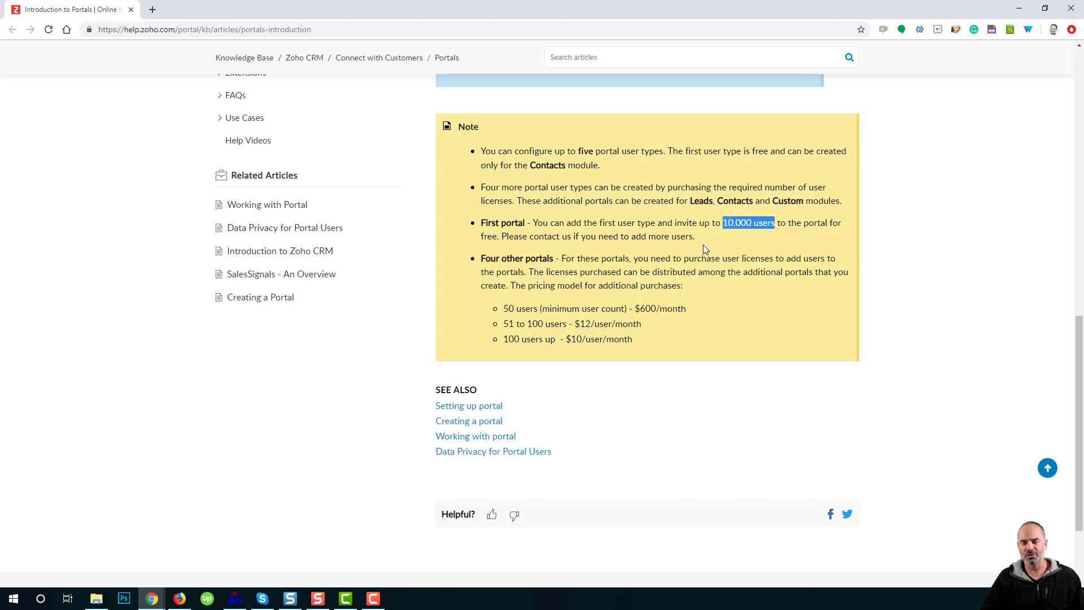
pyautogui.moveTo(691, 237)
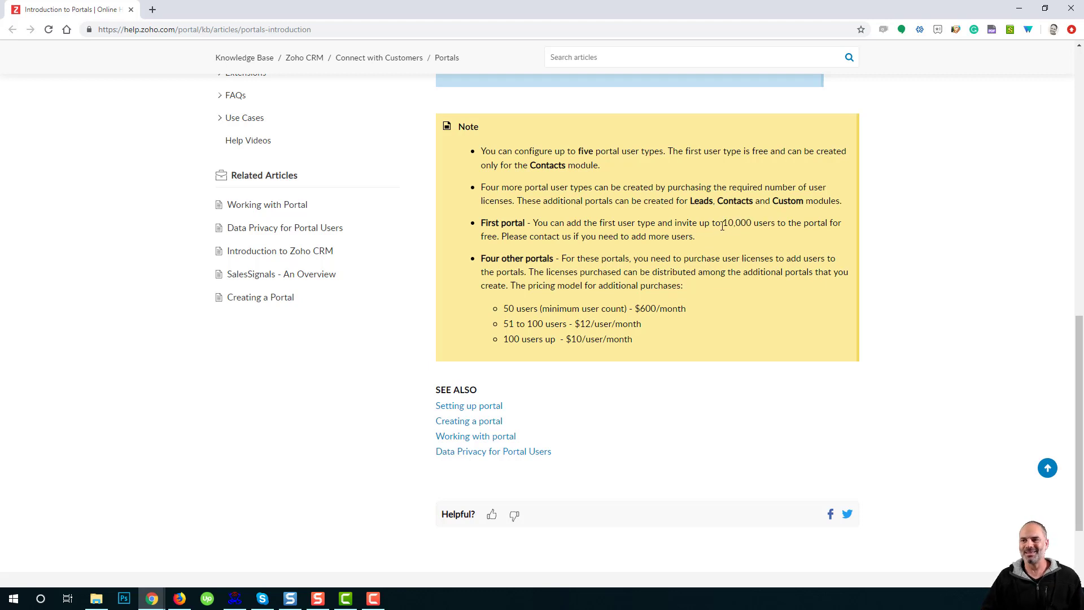
# Highlight the 10,000 free portal users note, then deselect the pricing paragraph.
pyautogui.doubleClick(735, 222)
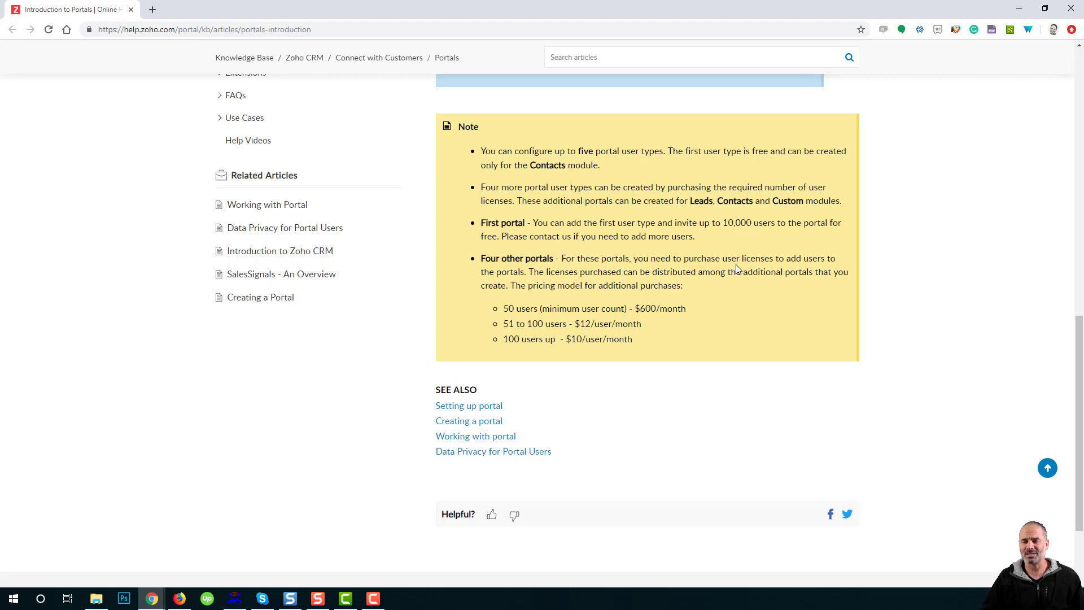
pyautogui.moveTo(721, 270)
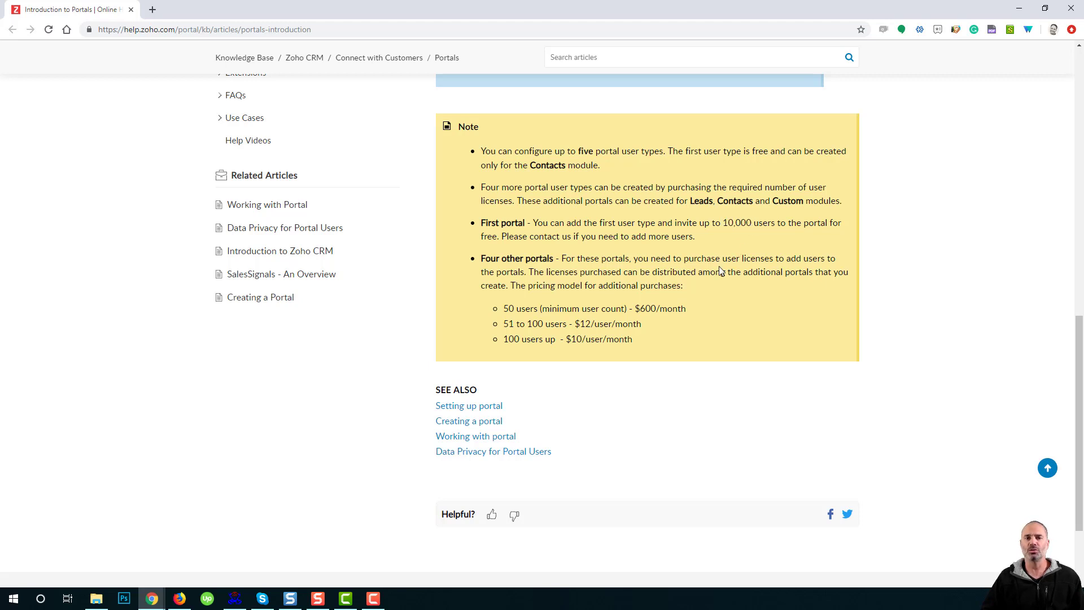
pyautogui.moveTo(709, 294)
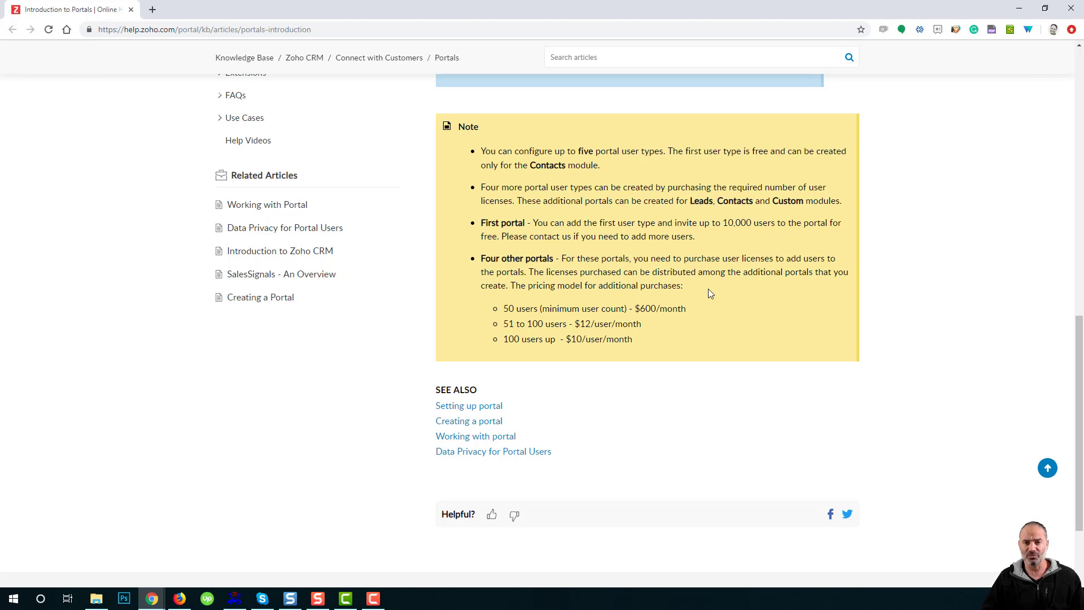
pyautogui.moveTo(515, 222)
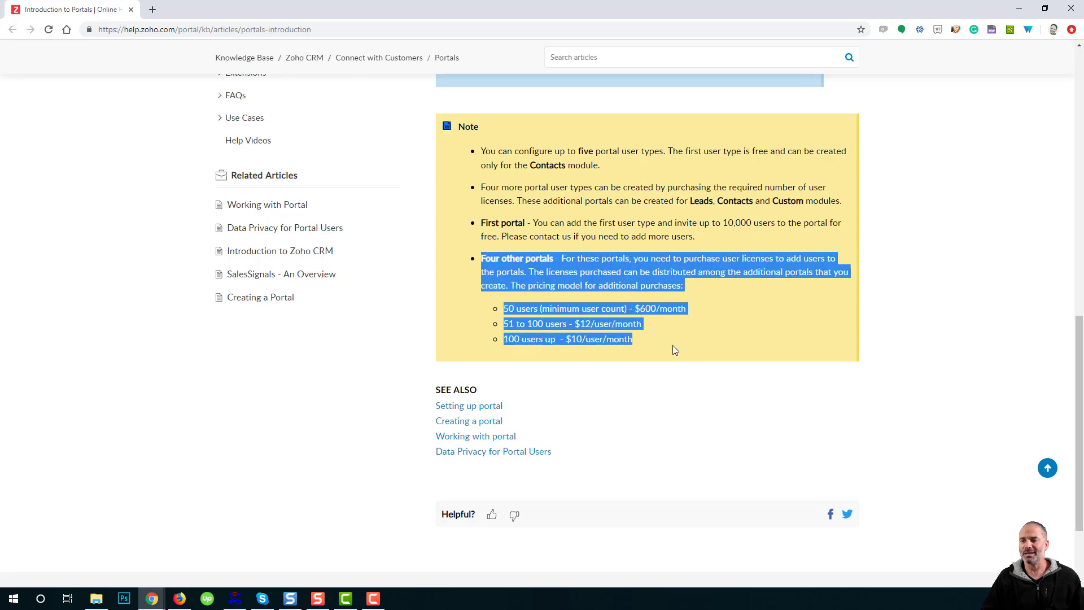
pyautogui.click(490, 222)
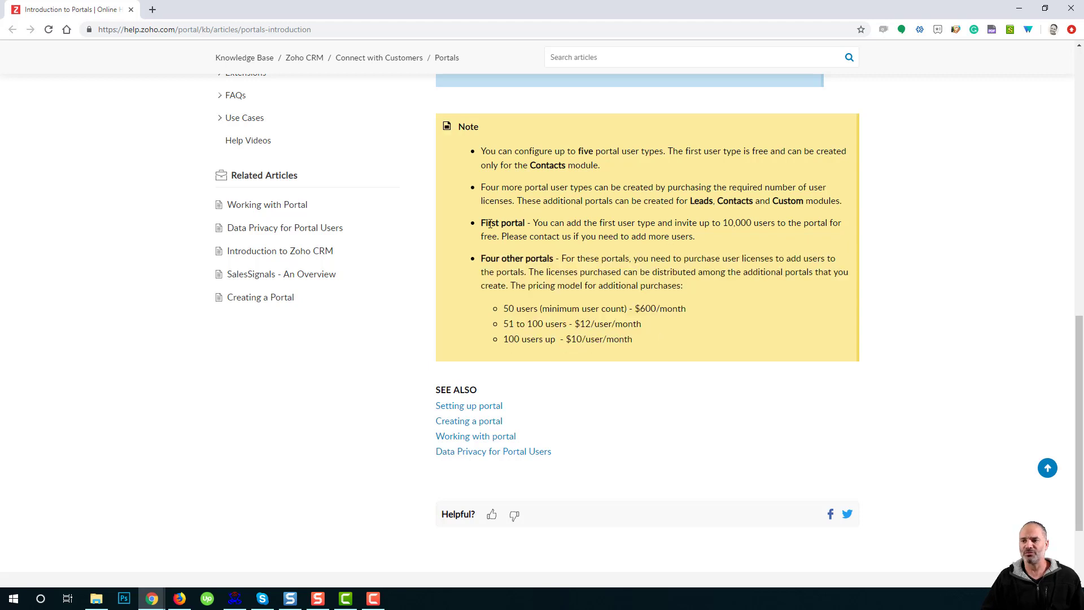
pyautogui.moveTo(620, 253)
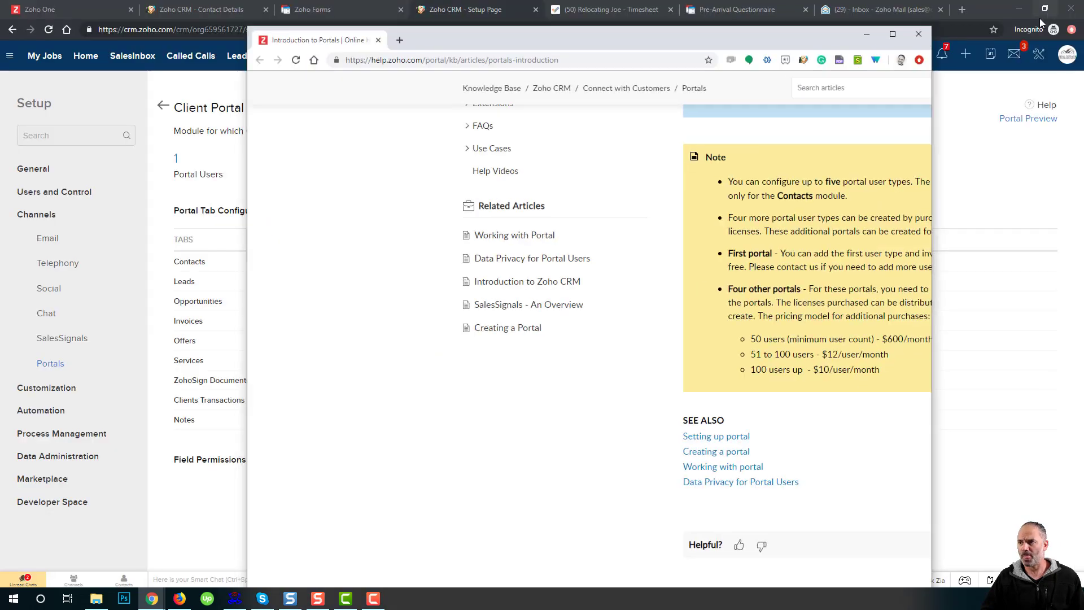
# Leave the help article and open Jennifer Lopez's contact record from All Contacts.
pyautogui.click(919, 34)
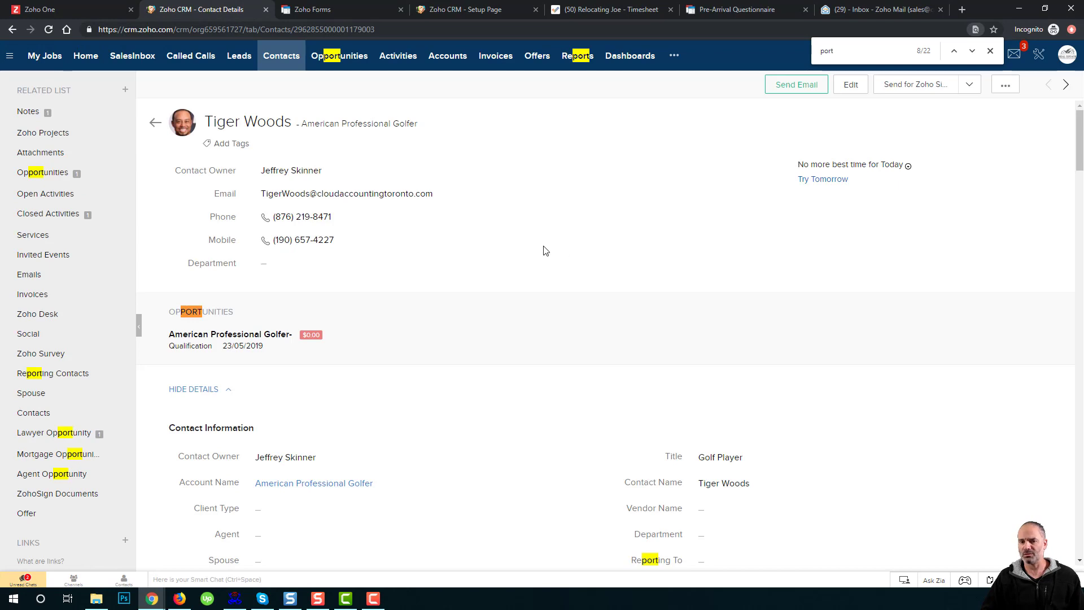
pyautogui.moveTo(166, 121)
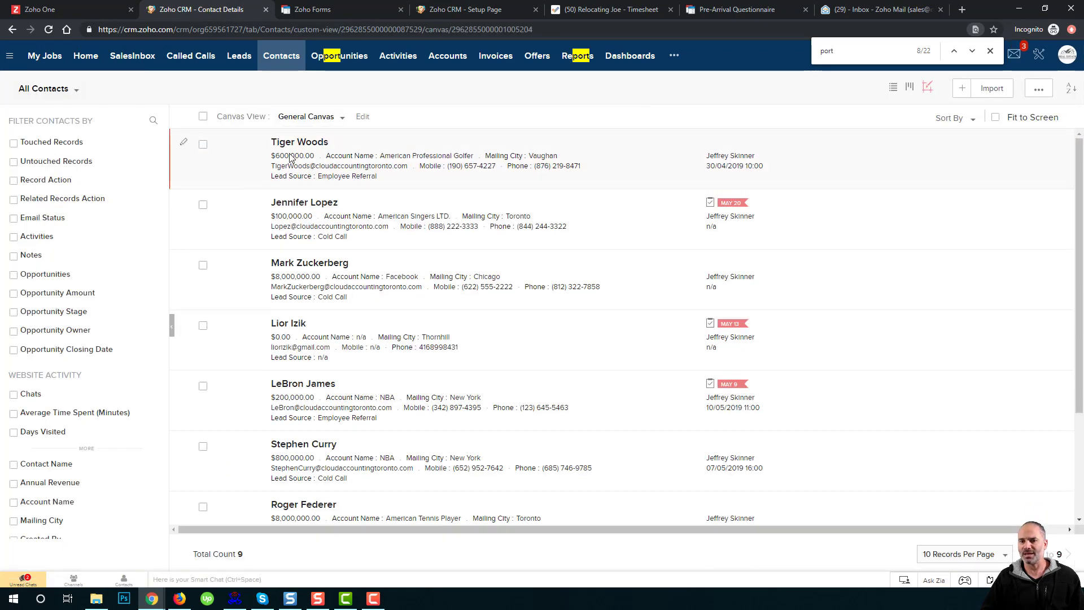
pyautogui.click(304, 202)
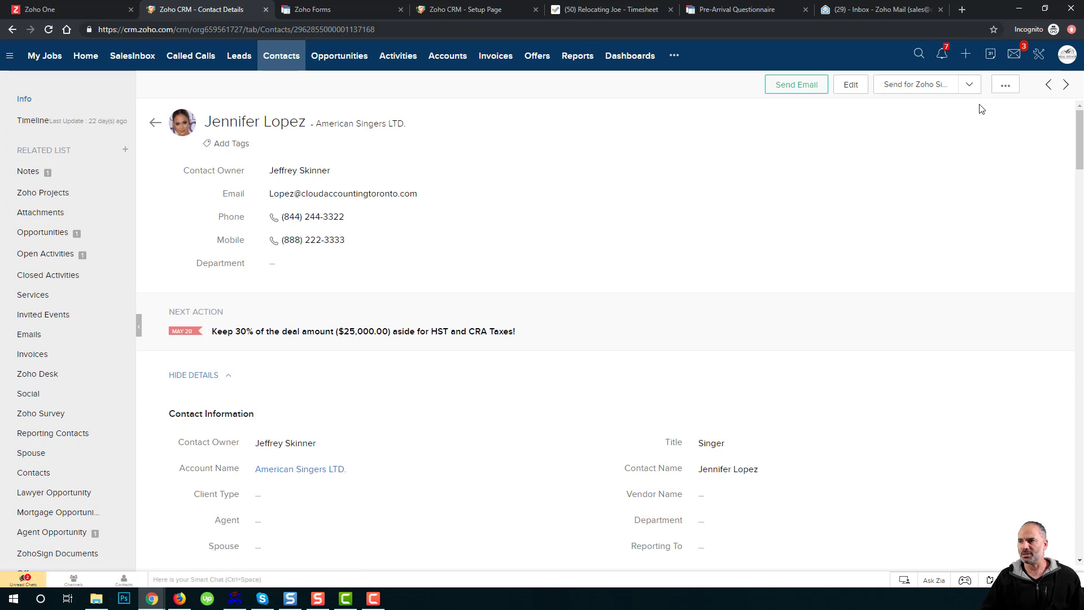
# Send Jennifer Lopez a Client Portal invitation via Send Portal Invitation.
pyautogui.click(1004, 84)
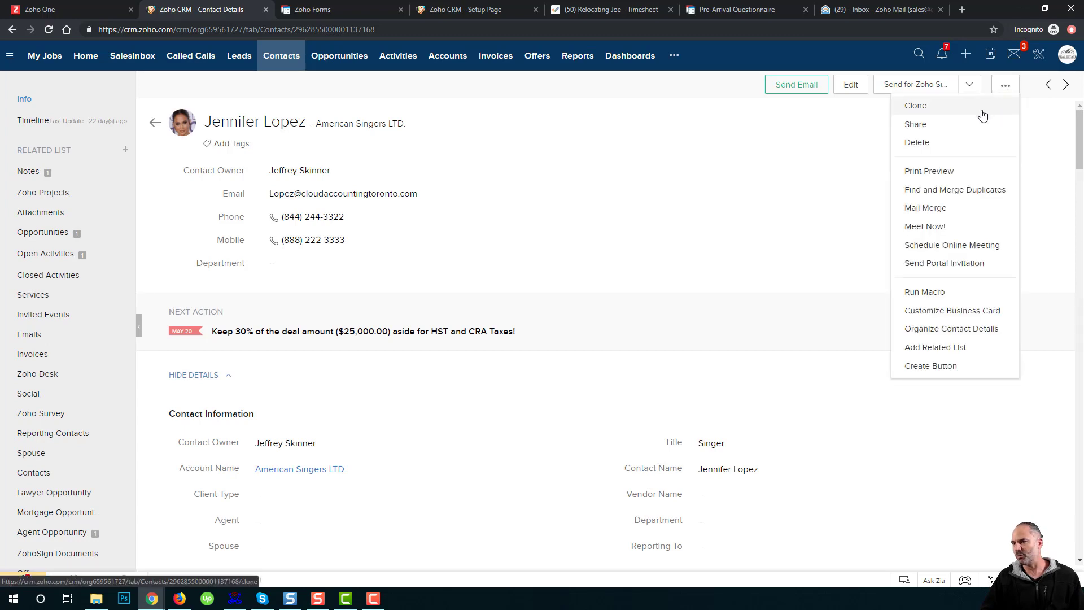
pyautogui.moveTo(945, 263)
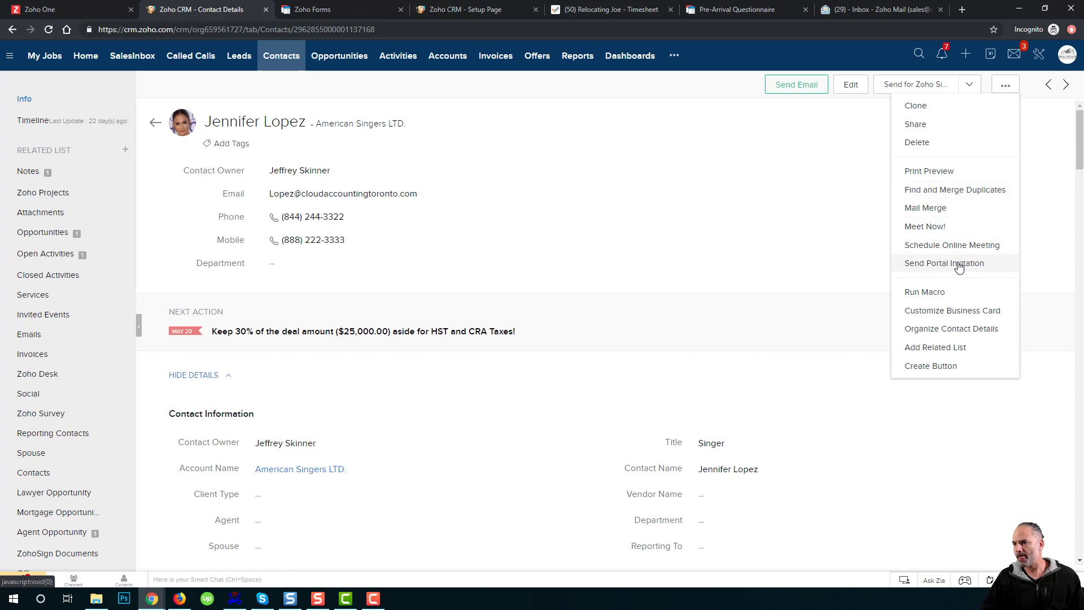
pyautogui.click(944, 263)
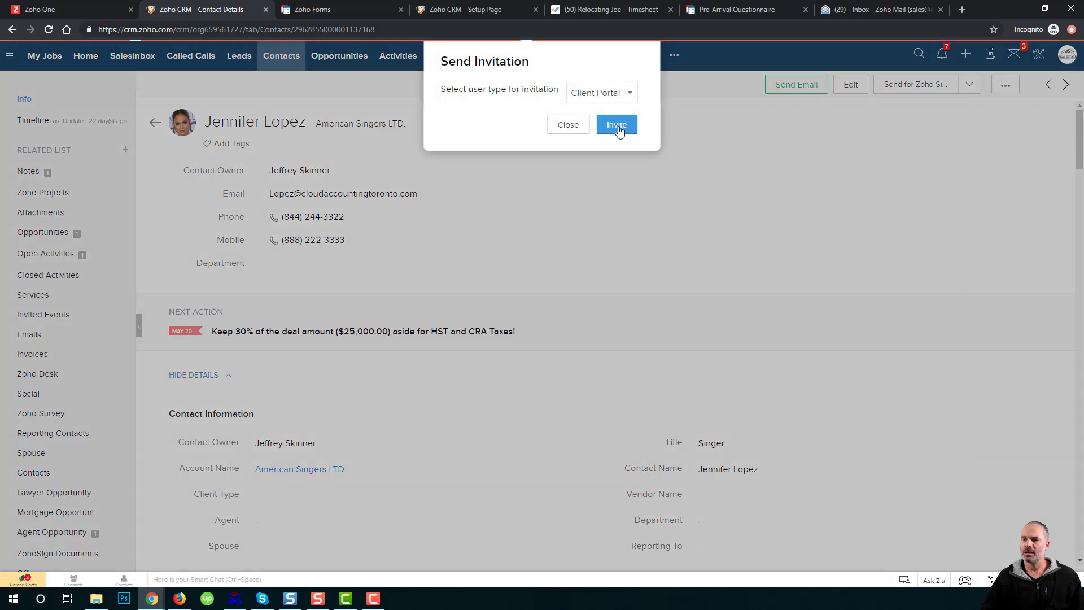
pyautogui.click(616, 124)
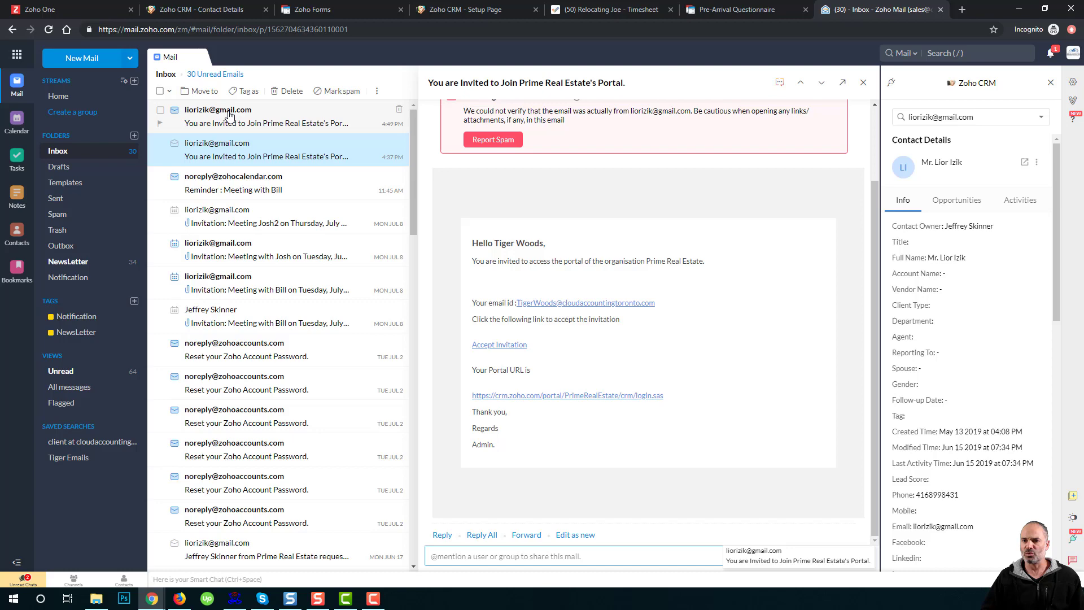
# Open the newest 'You are Invited to Join' email and get link options on Accept Invitation.
pyautogui.click(265, 116)
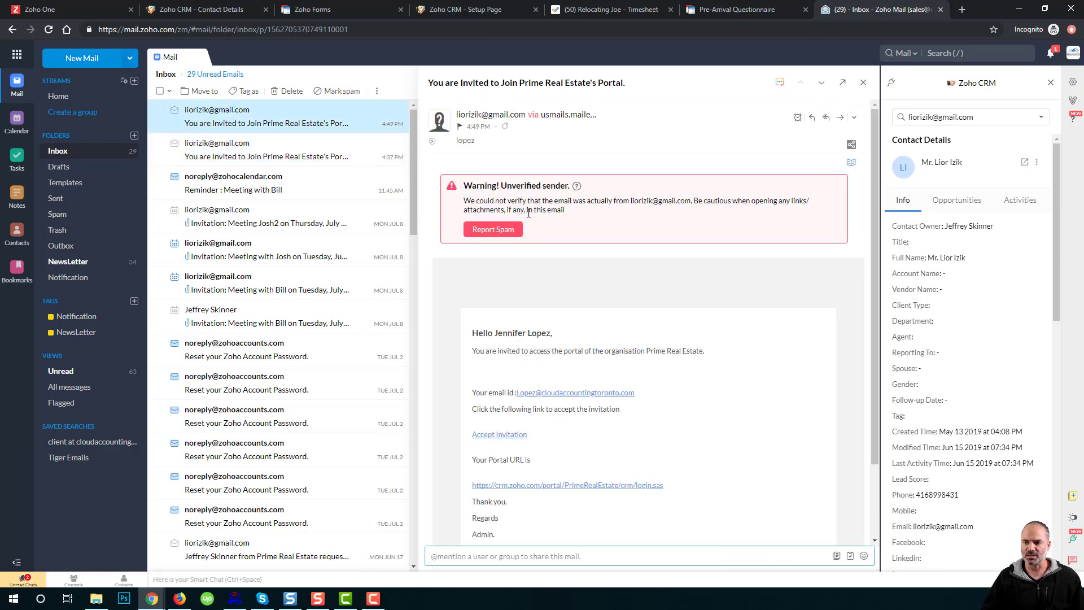
pyautogui.scroll(-3)
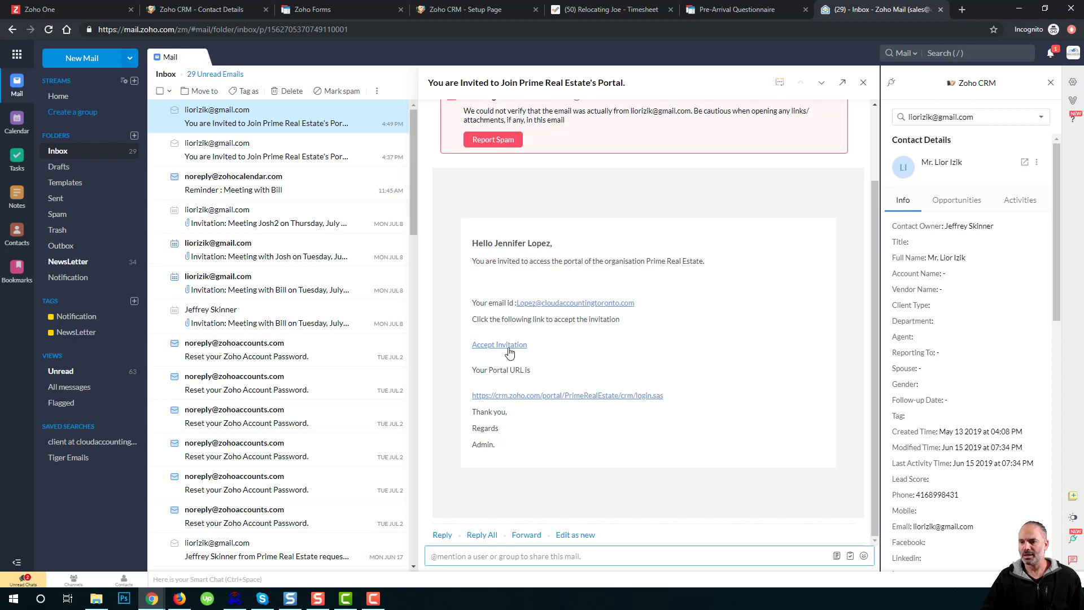
pyautogui.rightClick(499, 345)
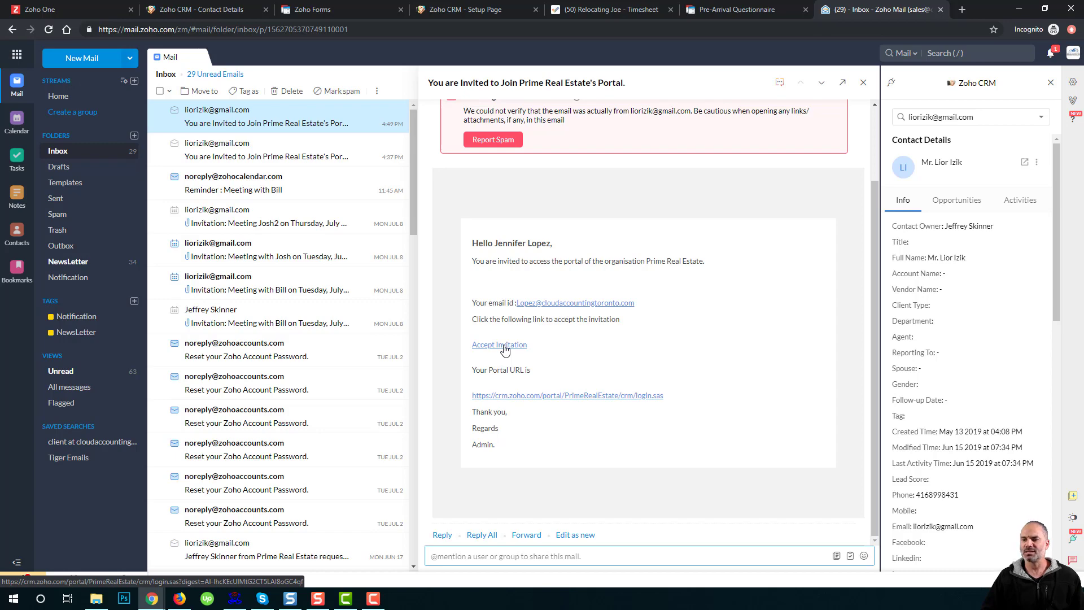
pyautogui.rightClick(499, 345)
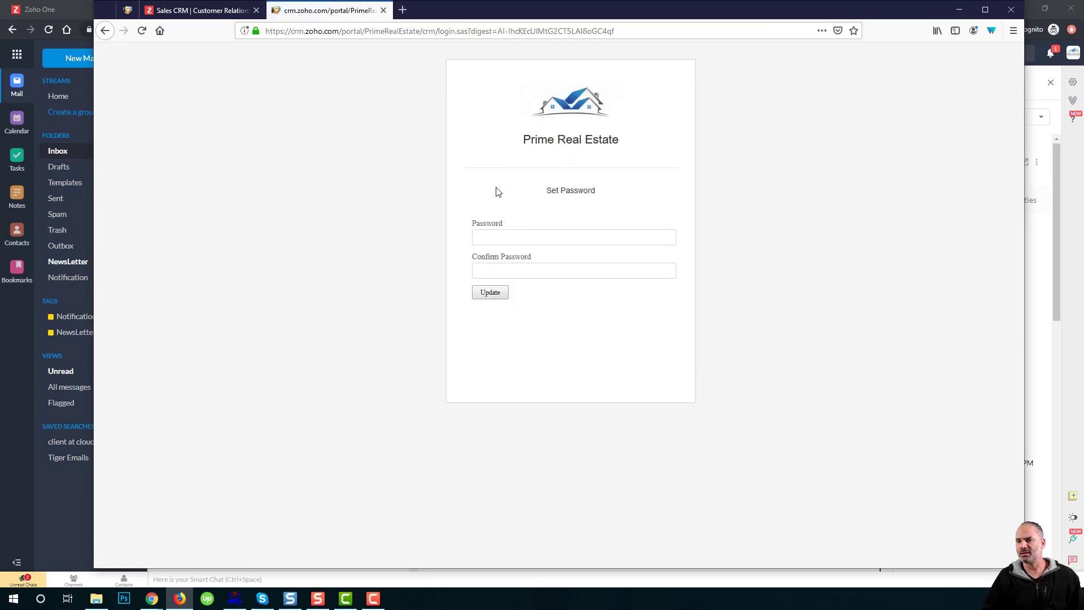
# Enter and confirm Jennifer Lopez's portal password and submit it with Update.
pyautogui.click(573, 237)
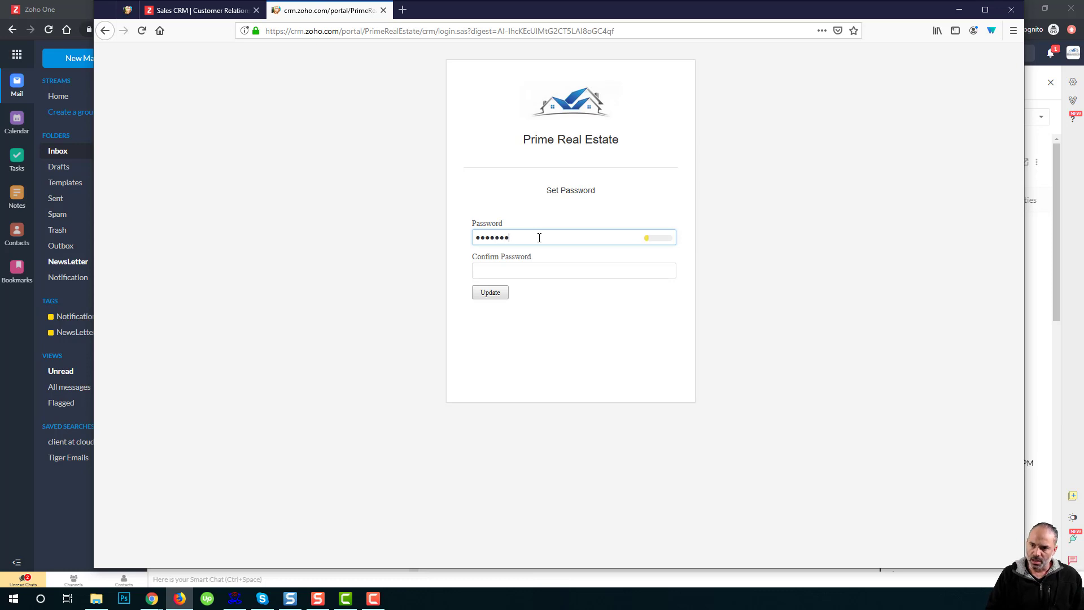
pyautogui.write('•••')
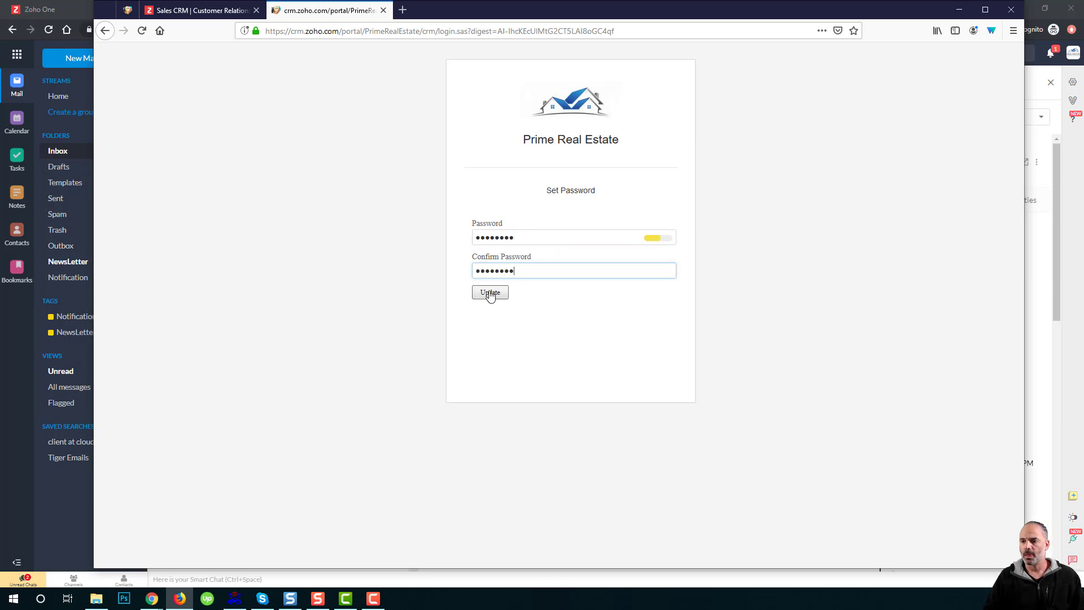
pyautogui.click(489, 292)
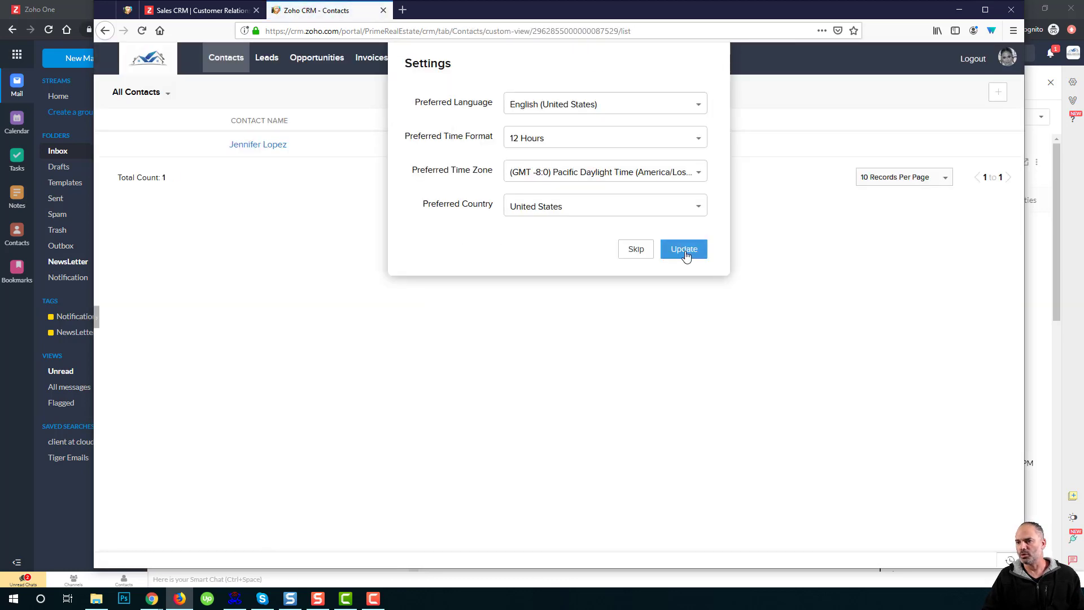
# Save the portal language and time preferences, then review the portal's Leads and Clients Transactions lists.
pyautogui.click(683, 249)
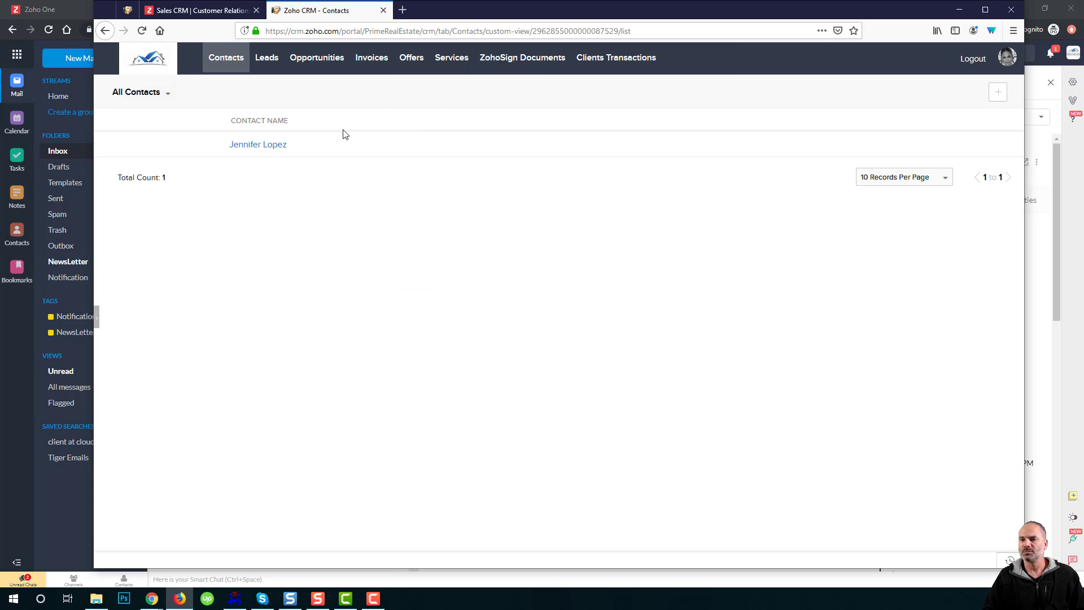
pyautogui.click(266, 58)
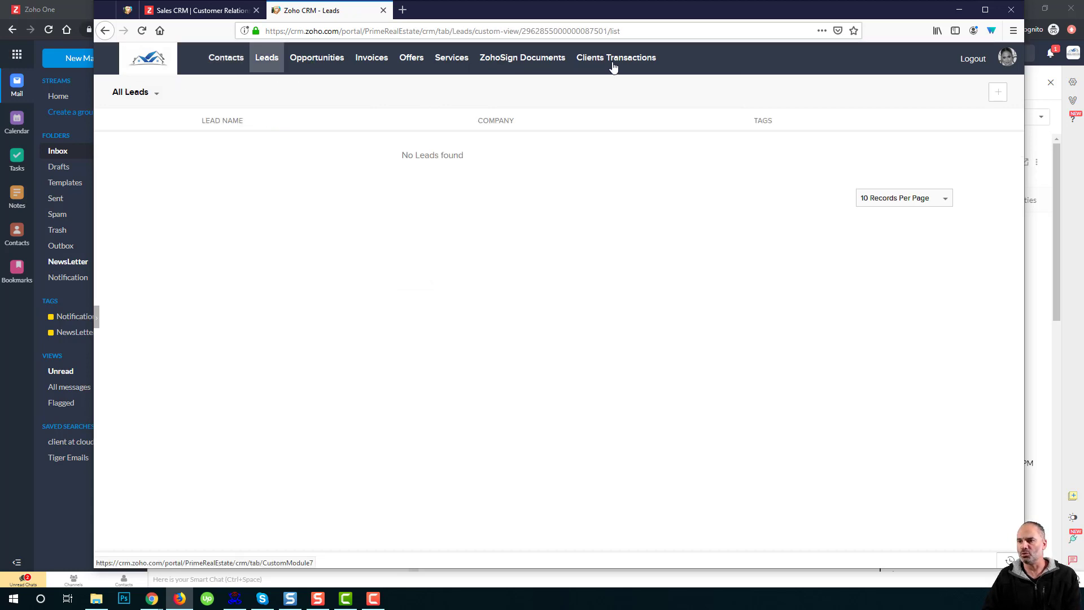
pyautogui.click(616, 58)
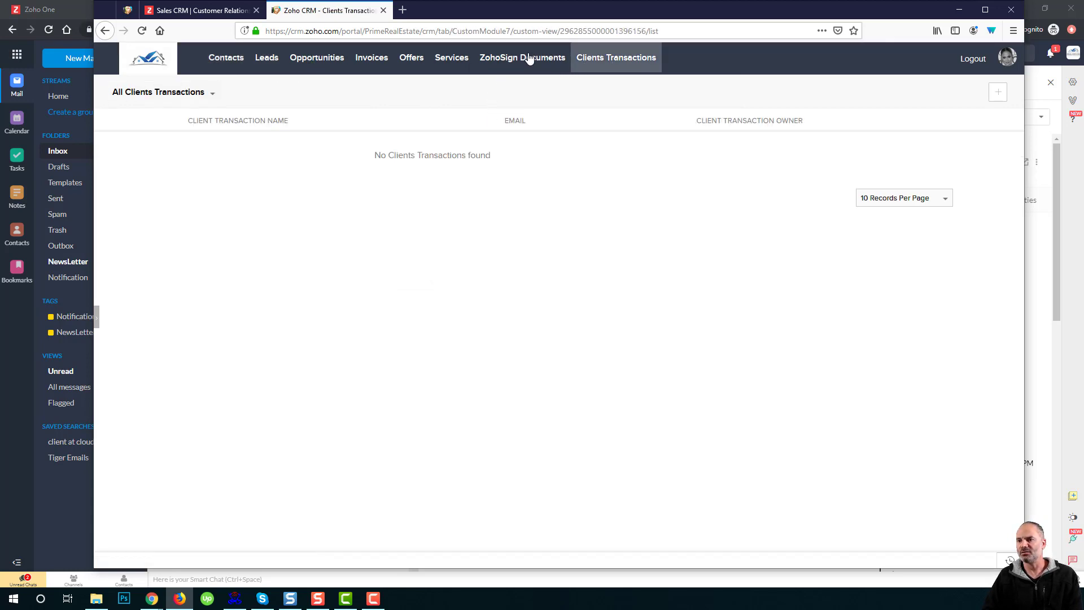
# Return to the portal Contacts list and open Jennifer Lopez's contact record.
pyautogui.click(226, 57)
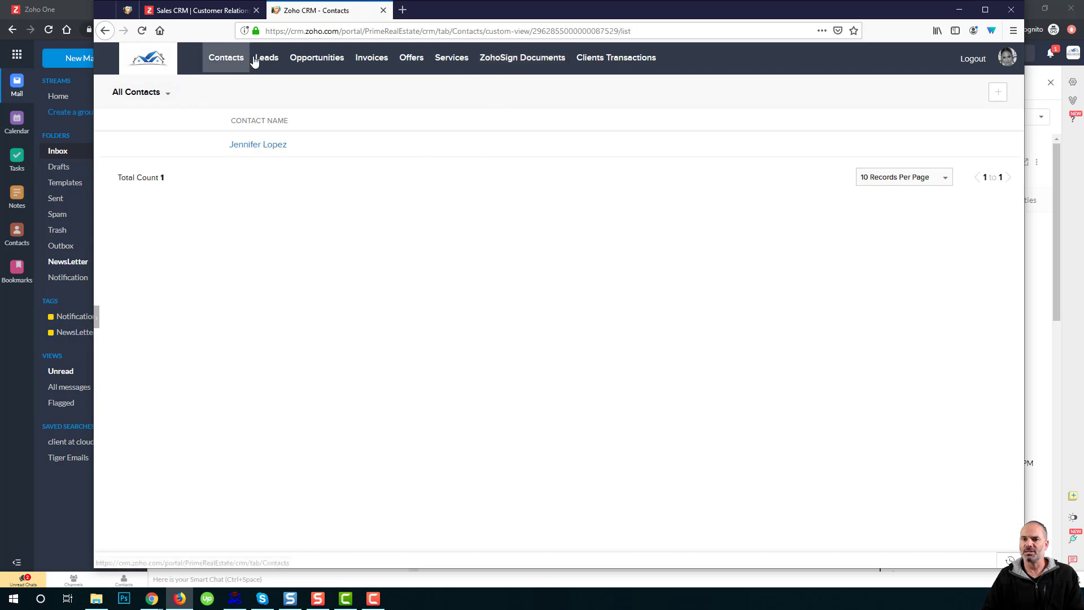
pyautogui.click(257, 144)
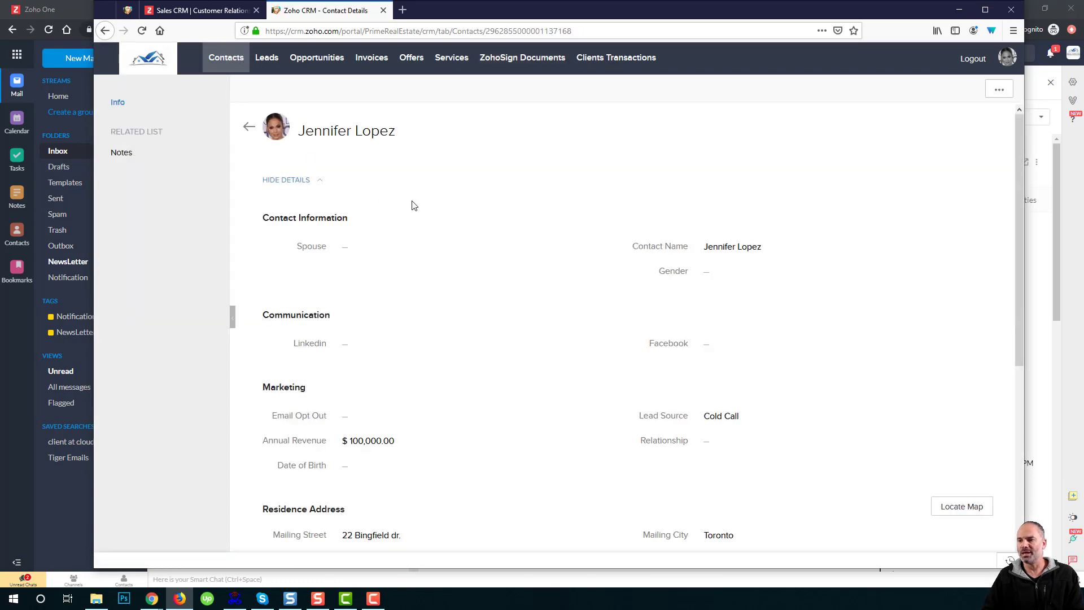
pyautogui.scroll(-3)
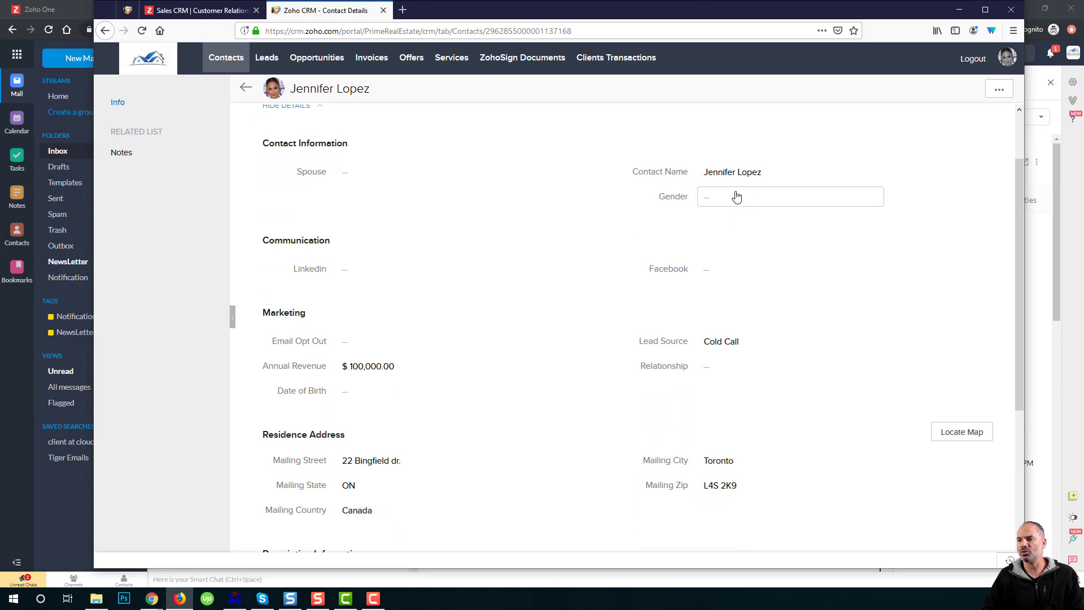
pyautogui.moveTo(780, 199)
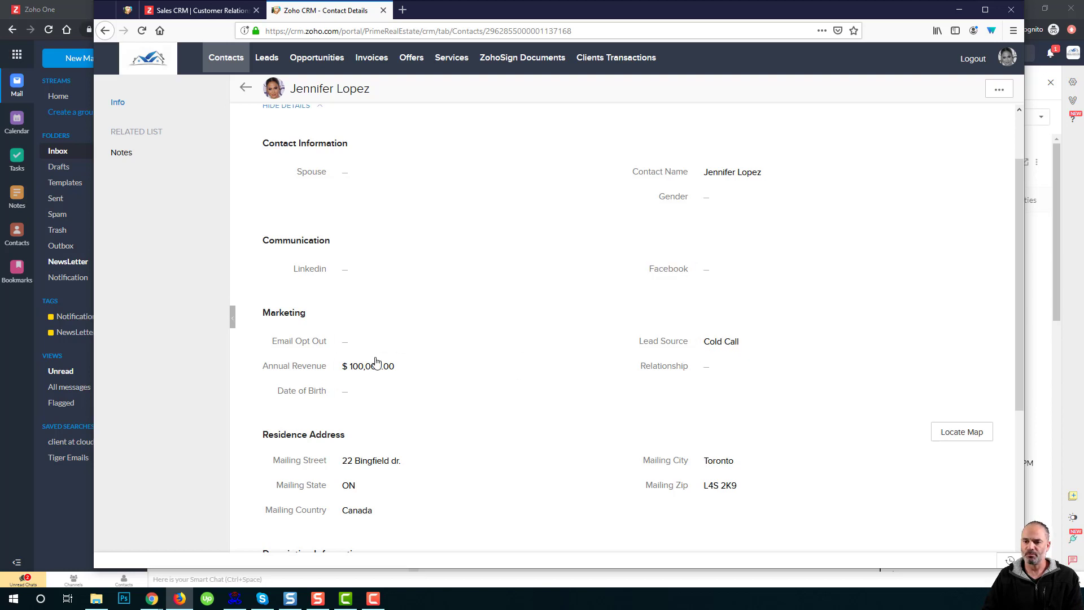
pyautogui.scroll(-3)
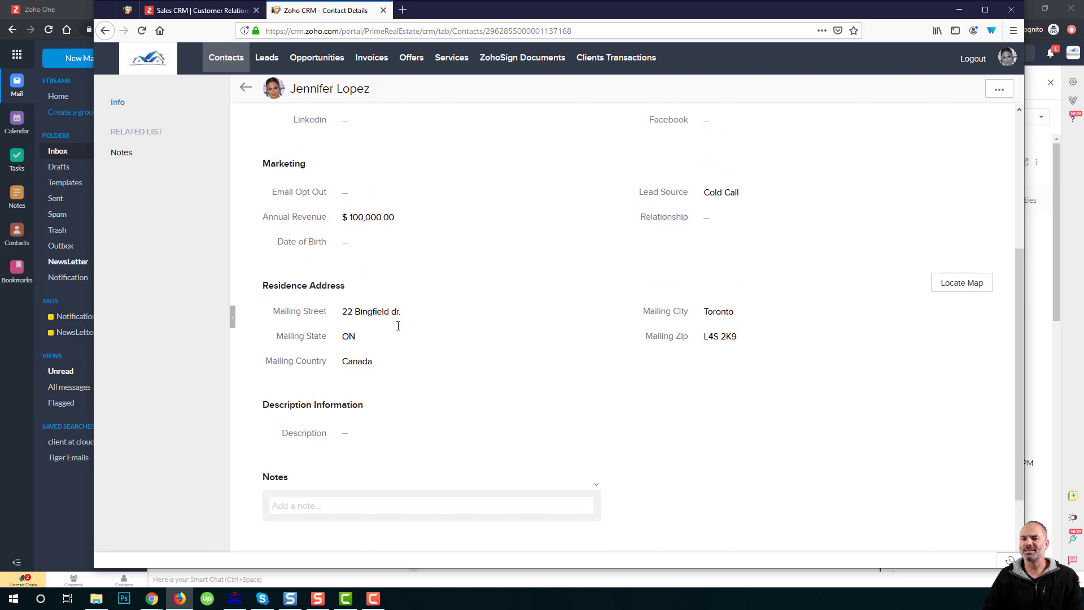